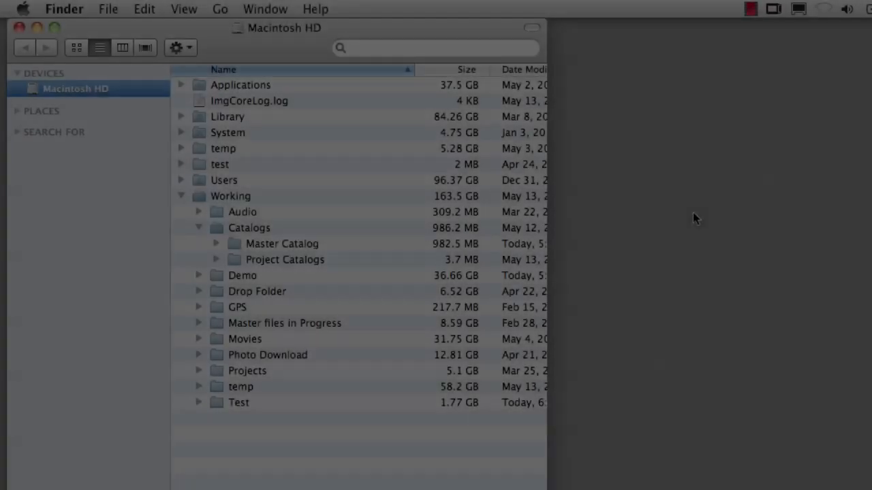
Expand the Master Catalog folder under Working > Catalogs and select the Master Catalog file
click(215, 242)
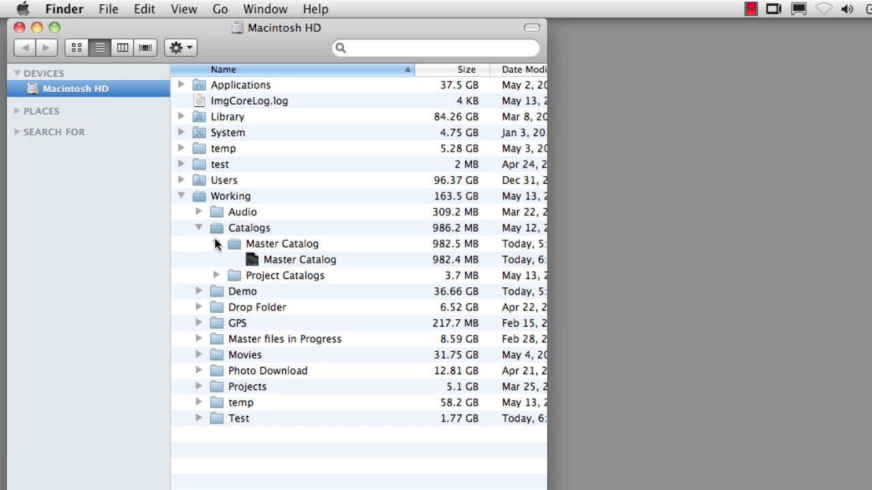
click(300, 259)
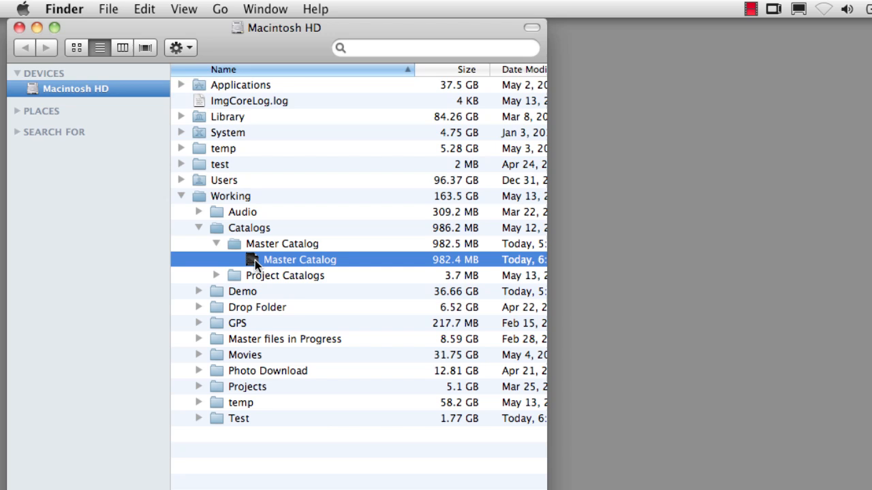
mouse_move(246, 258)
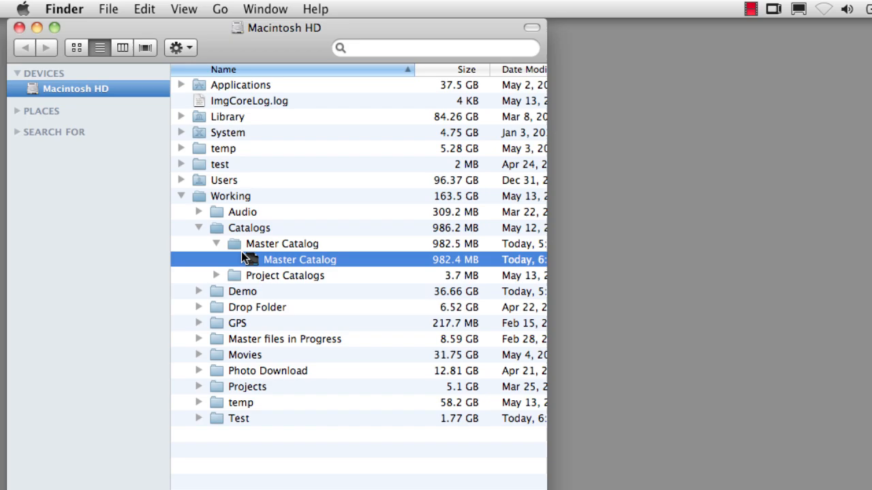
Launch the Master Catalog in Media Pro and browse its image thumbnails
double_click(300, 258)
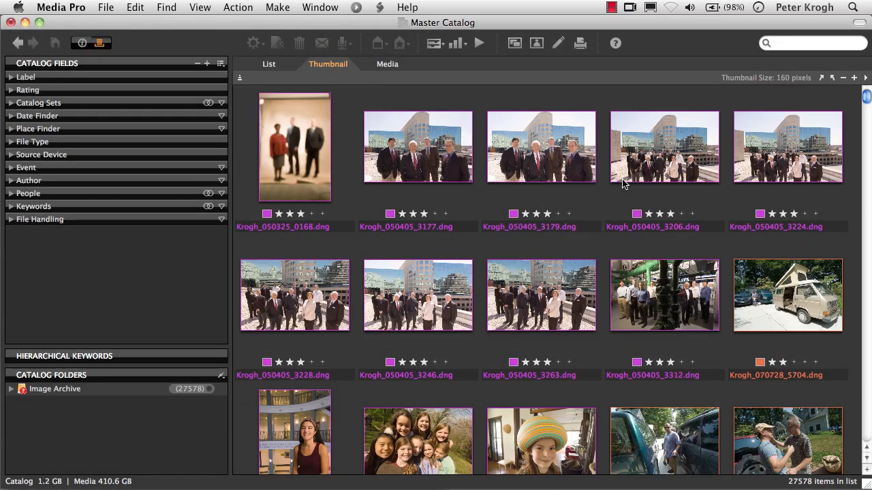
scroll(down, 3)
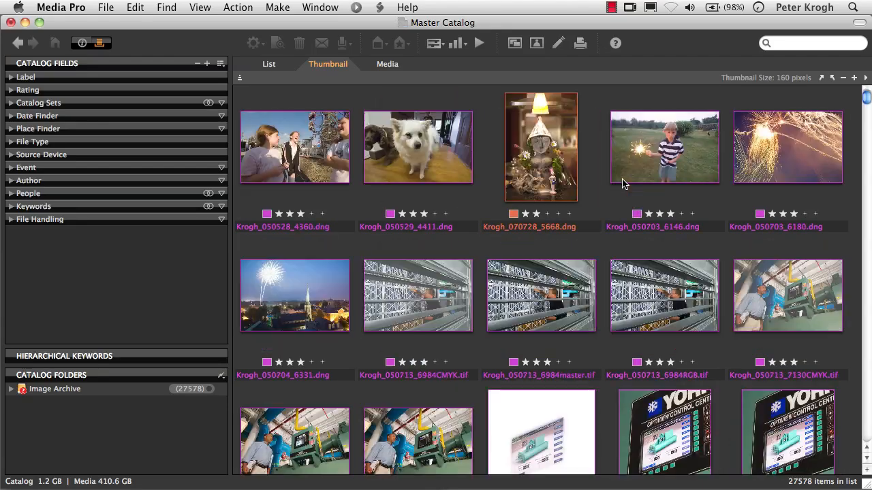
scroll(down, 3)
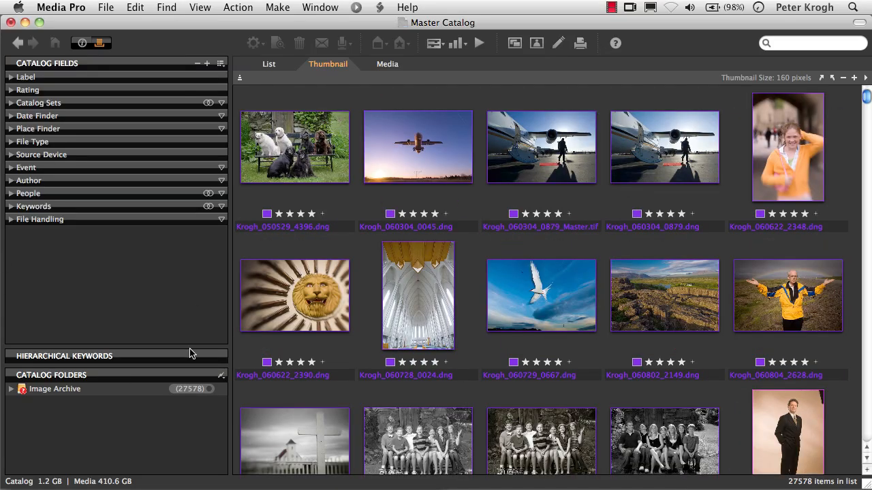
mouse_move(198, 317)
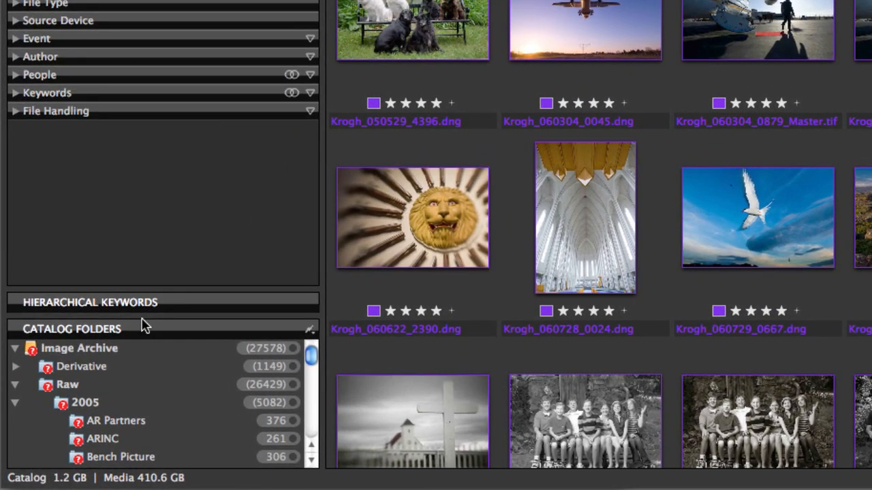
mouse_move(204, 316)
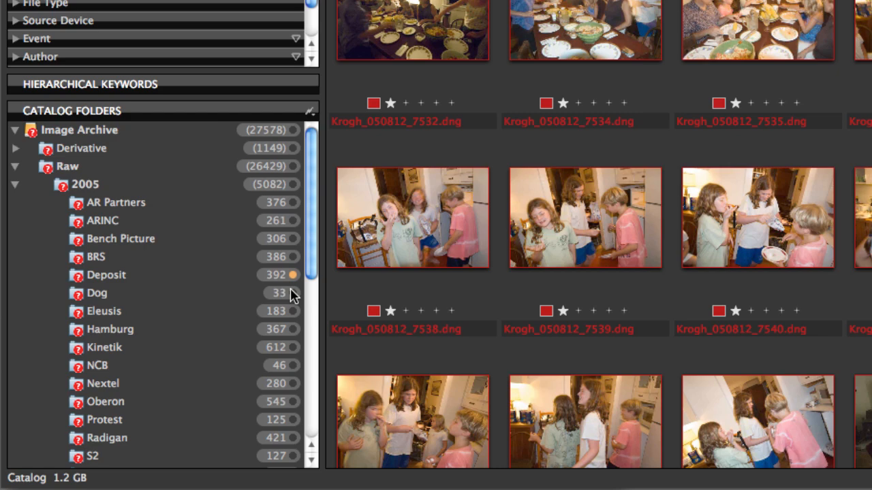
Show the photos in the Hamburg folder of the 2005 raw images
click(104, 311)
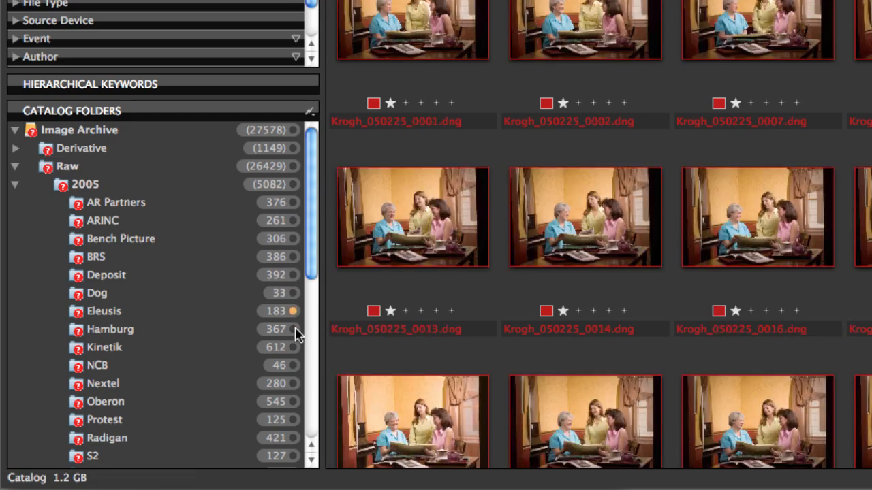
click(109, 329)
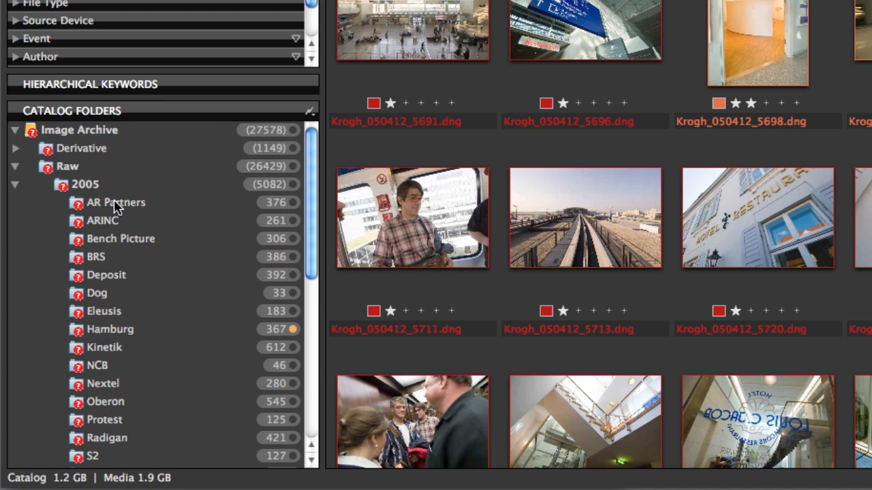
mouse_move(83, 207)
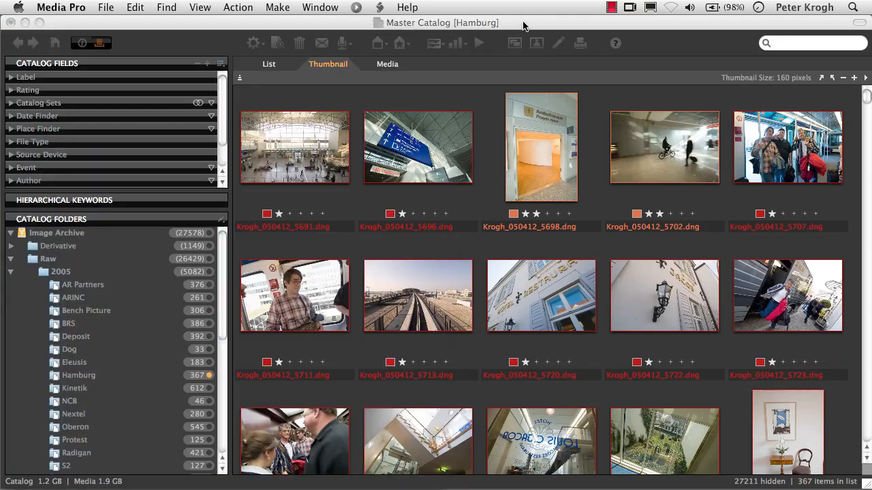
Scroll the Catalog Folders list and collapse it so Catalog Fields fills the sidebar
scroll(down, 3)
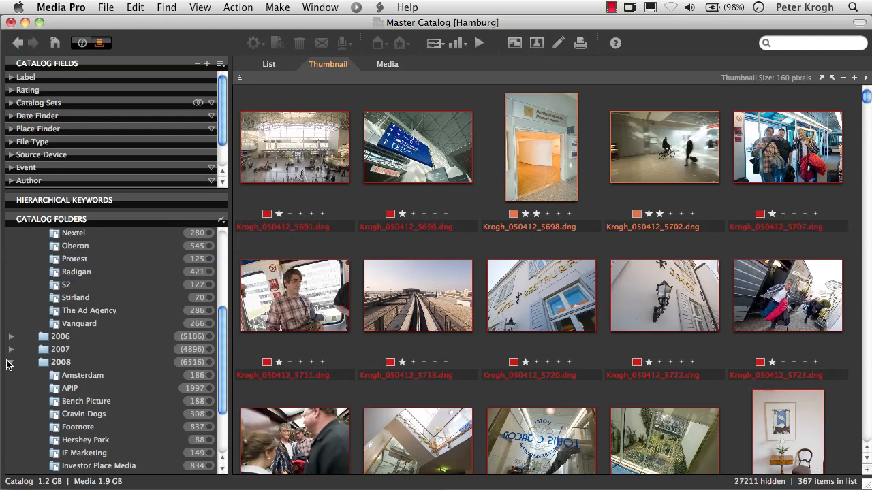
scroll(up, 3)
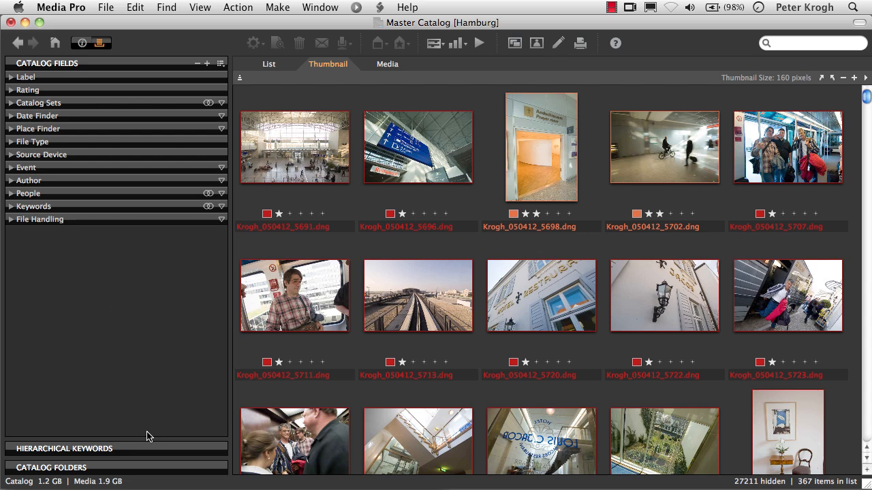
mouse_move(237, 131)
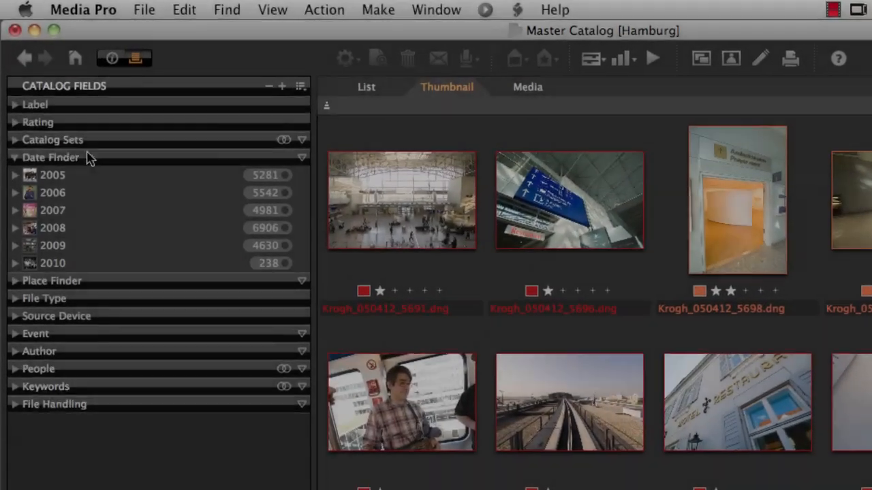
In Date Finder, drill down through 2006 and show the photos from Saturday 4 March 2006
click(15, 227)
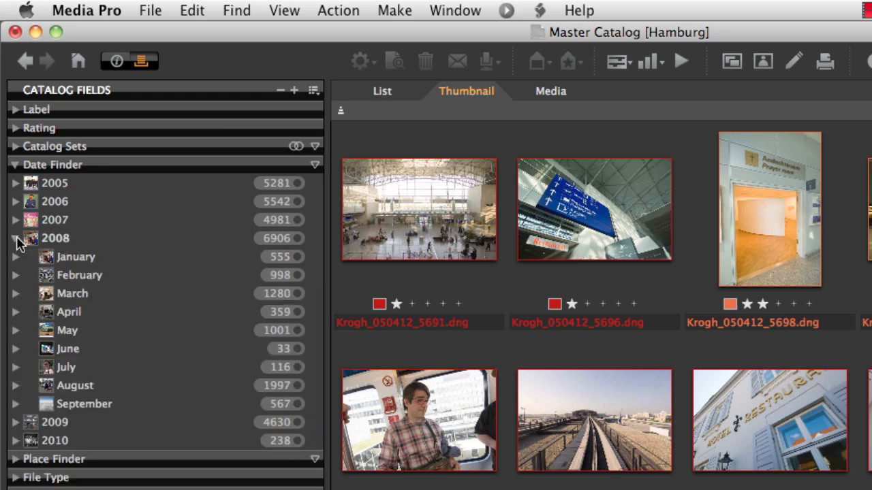
click(17, 202)
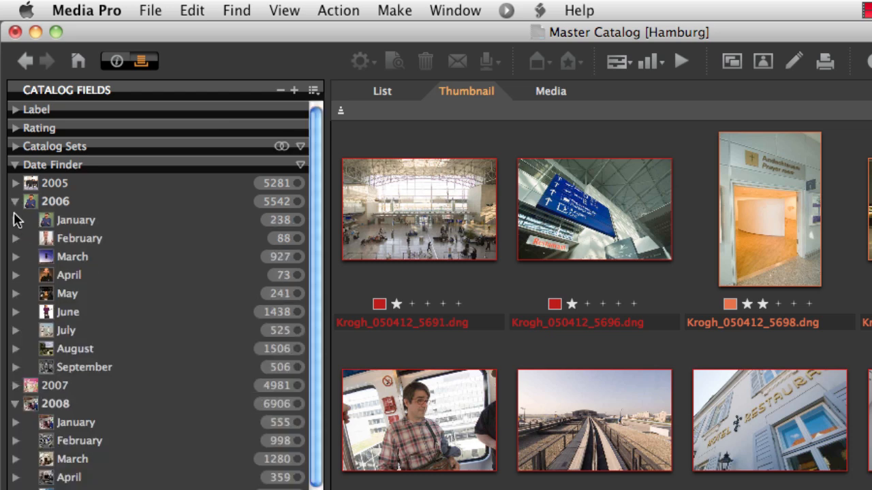
click(15, 237)
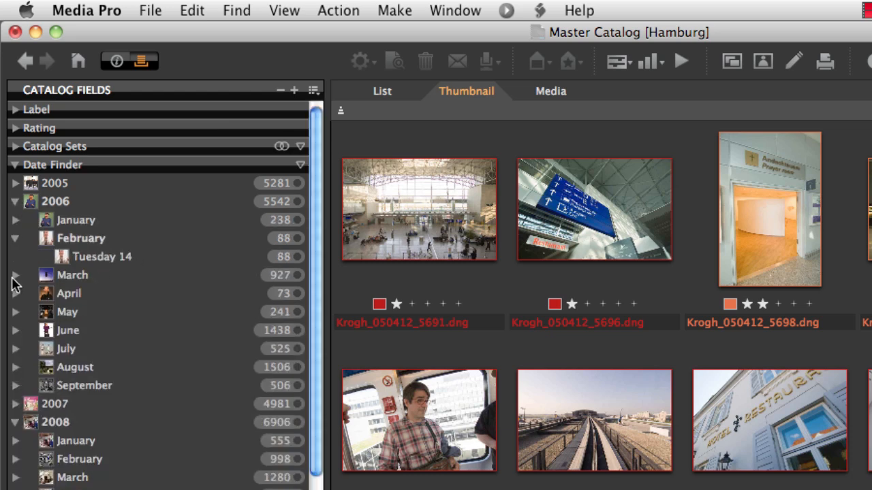
click(15, 275)
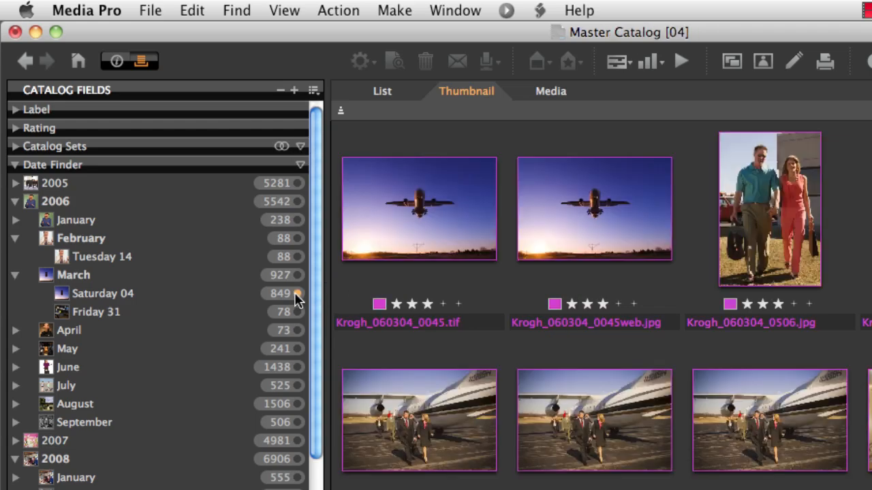
scroll(down, 3)
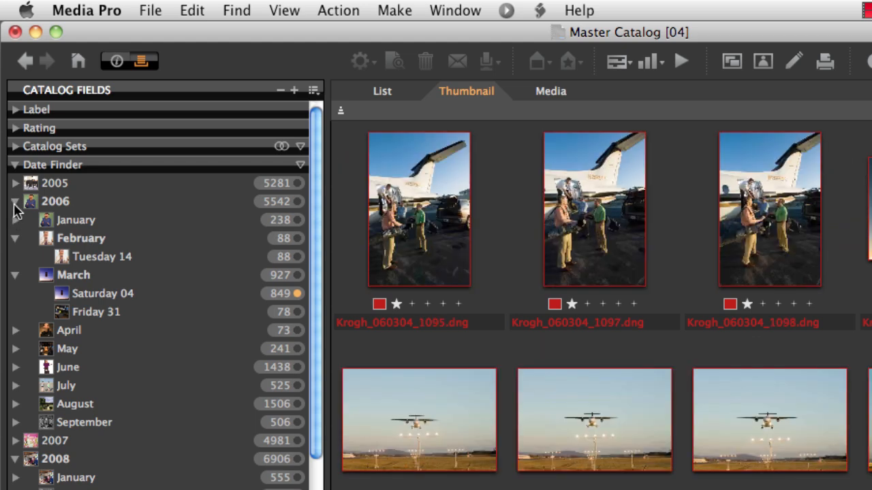
Fold the date list back to years and expand the Place Finder country list
click(15, 202)
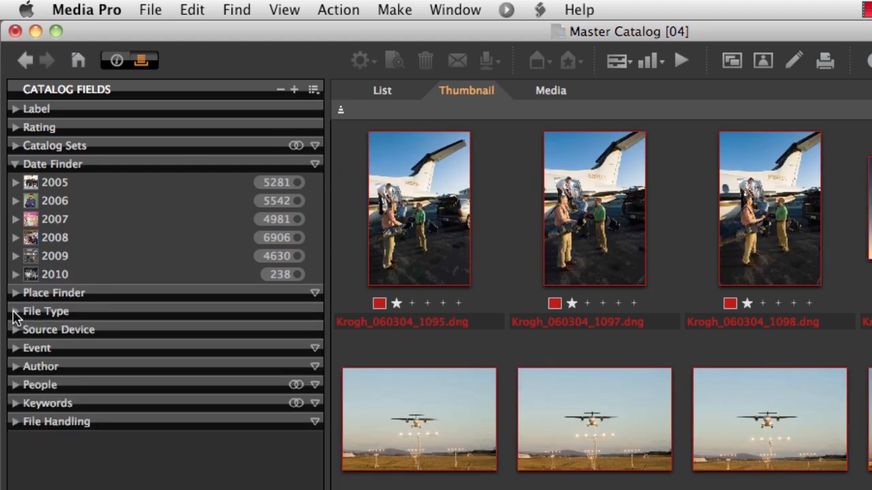
click(58, 330)
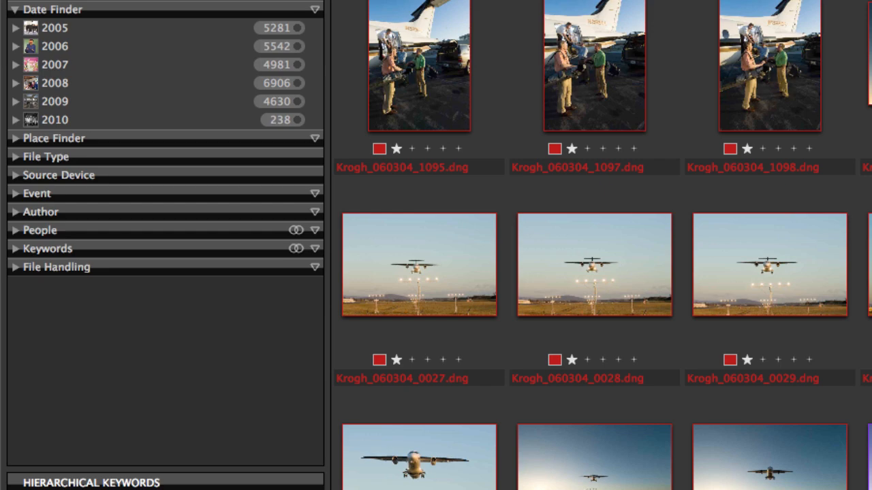
click(54, 138)
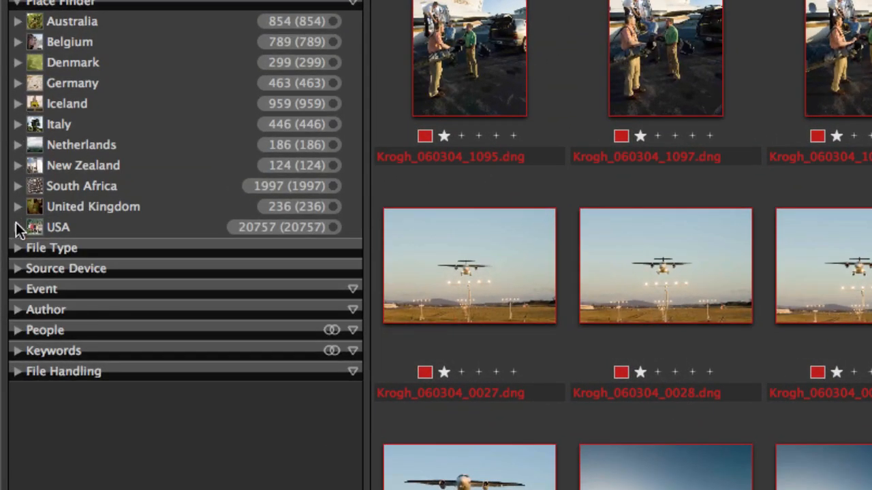
click(16, 226)
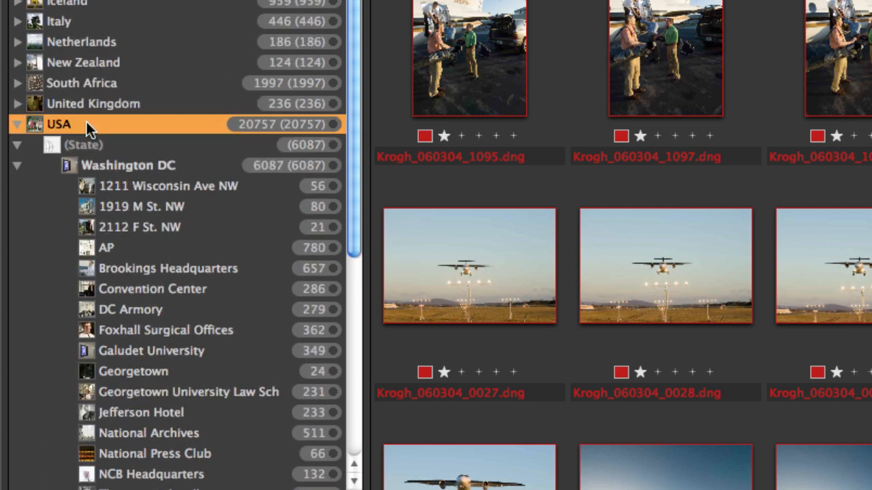
click(83, 144)
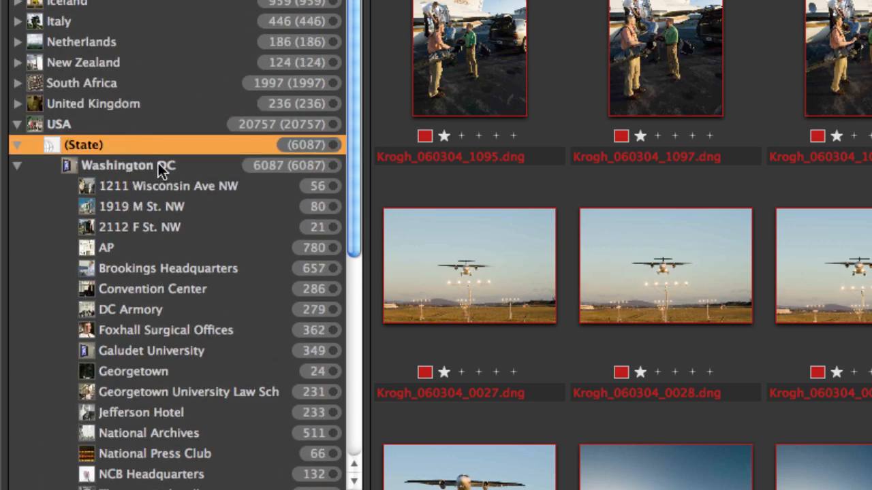
scroll(down, 3)
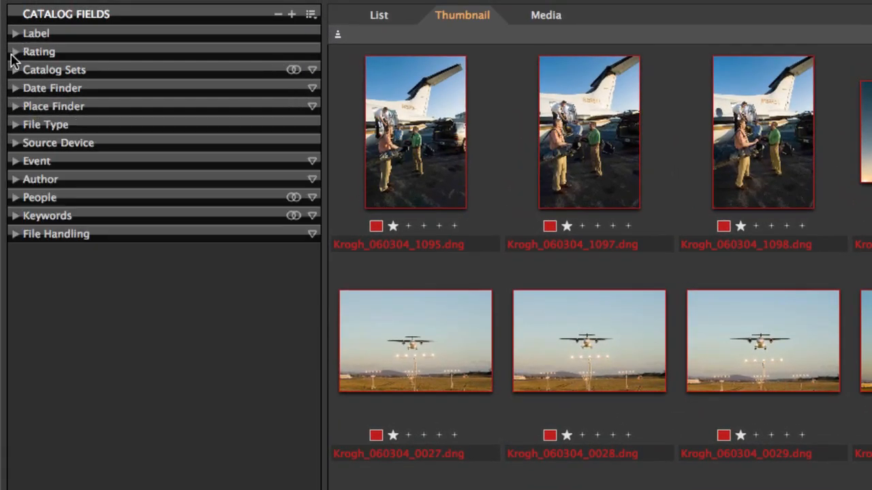
Expand the Rating catalog field and fold away the keyword list
click(14, 52)
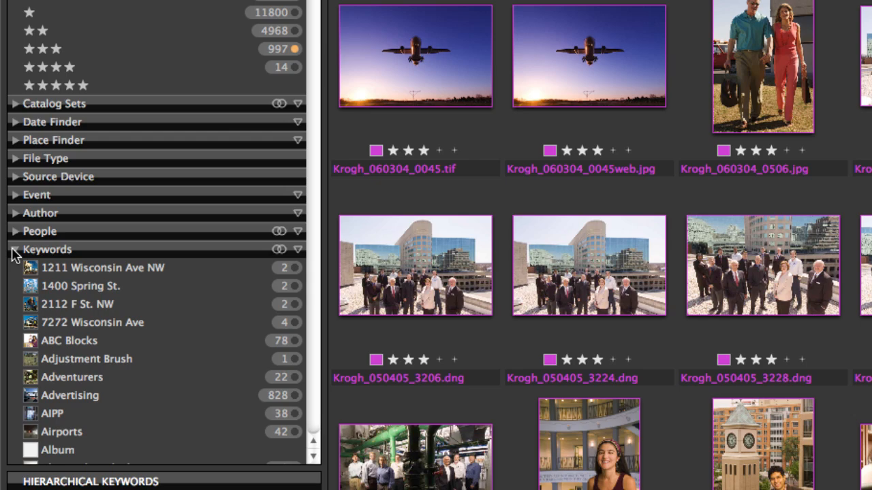
click(13, 213)
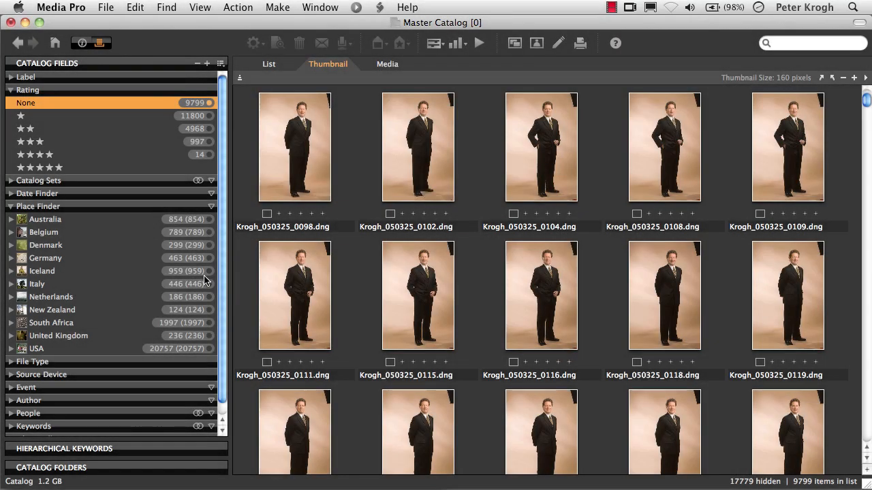
click(41, 269)
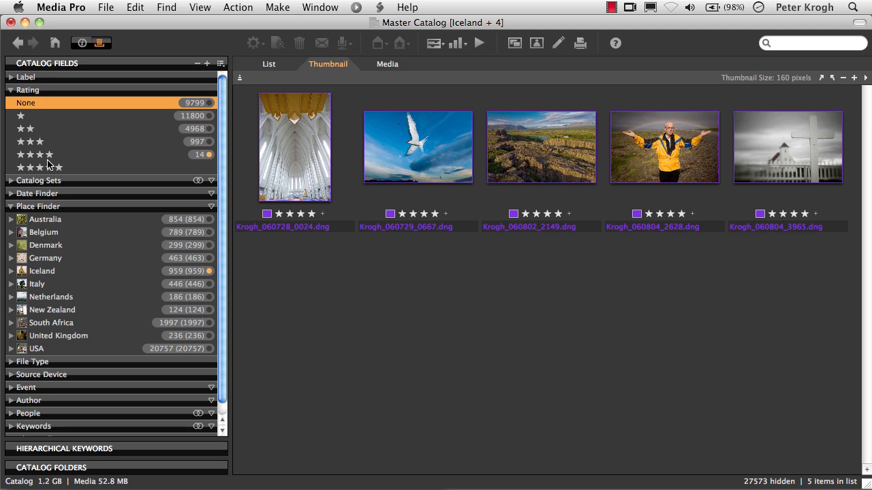
mouse_move(169, 131)
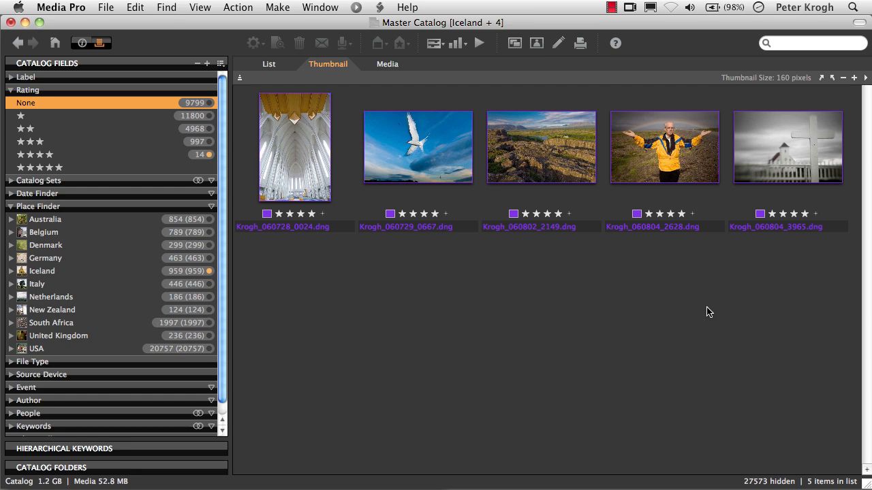
mouse_move(248, 144)
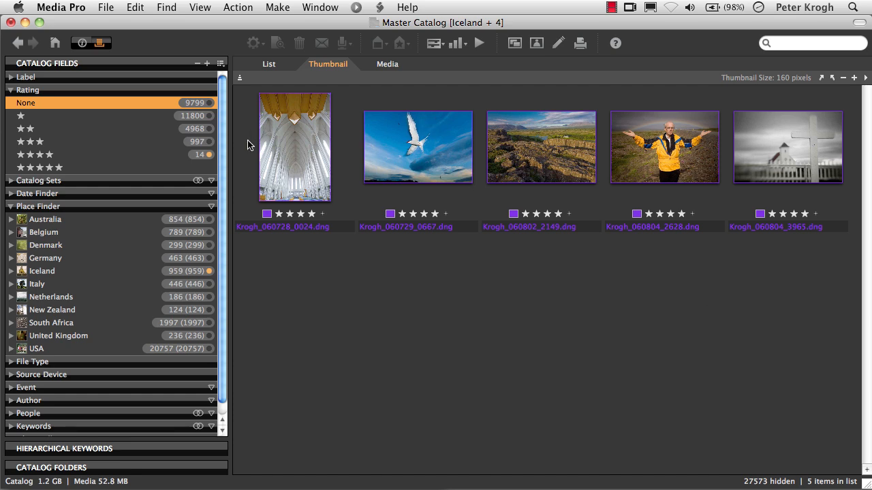
Add three- and two-star Iceland images to the view, then clear the rating criteria
click(25, 102)
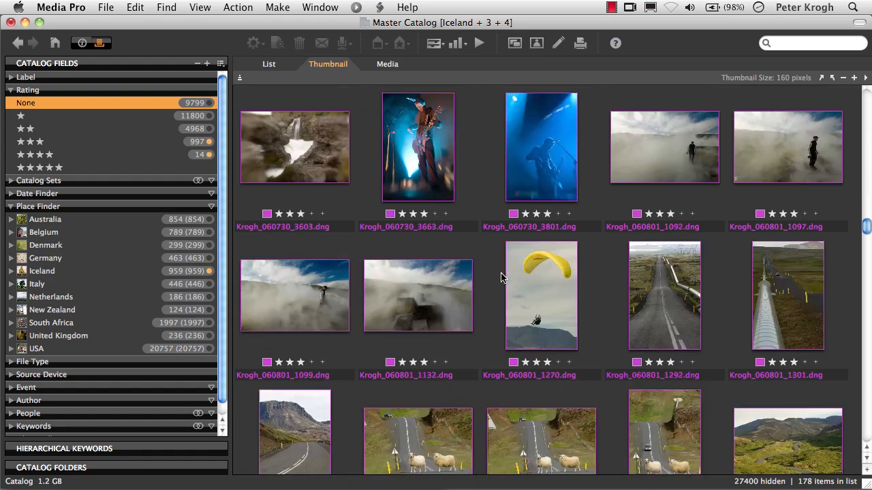
scroll(down, 3)
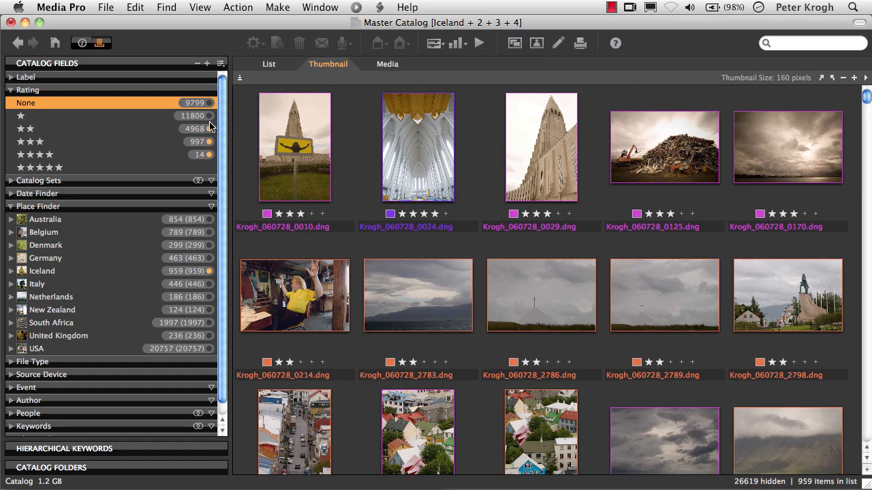
click(209, 115)
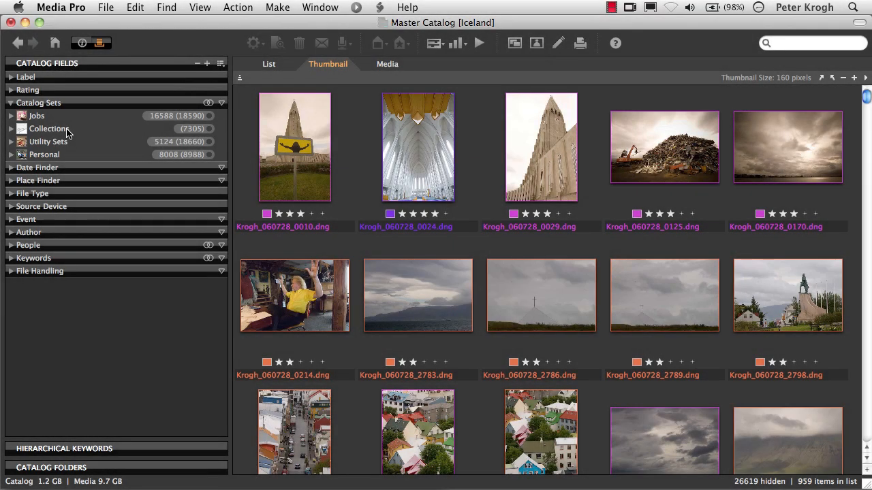
Expand the Jobs catalog set to its client jobs and select it
click(11, 116)
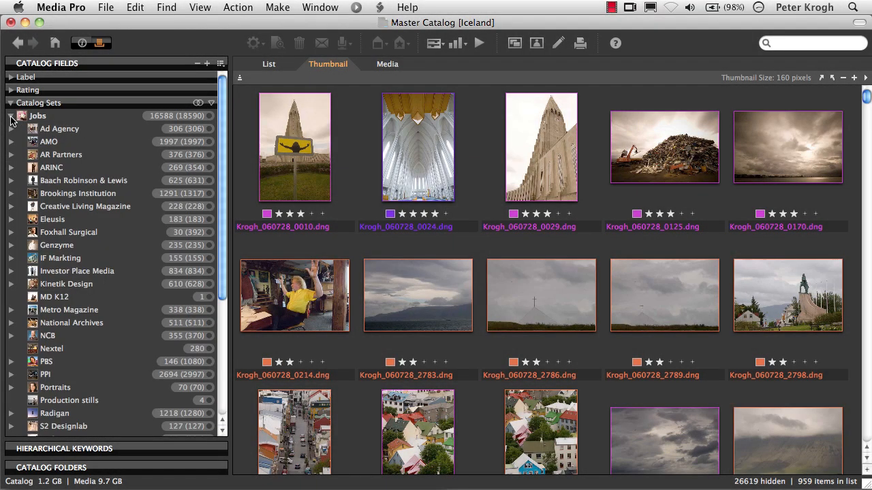
click(11, 114)
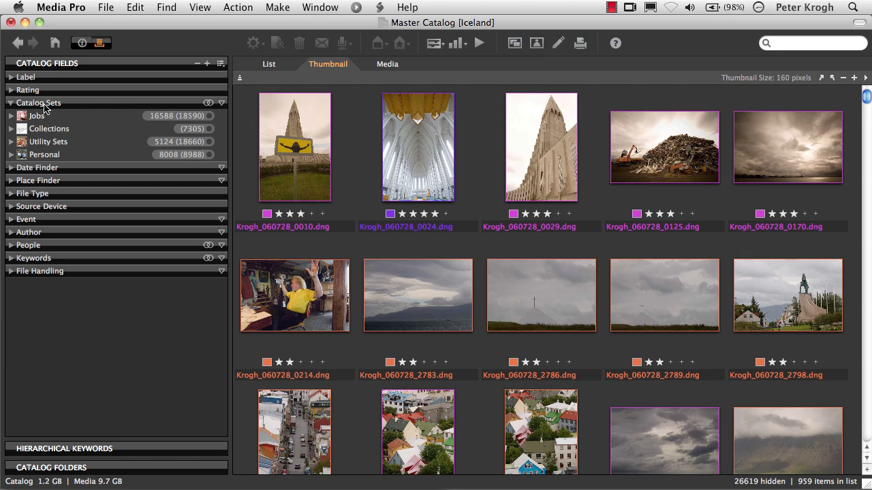
mouse_move(34, 104)
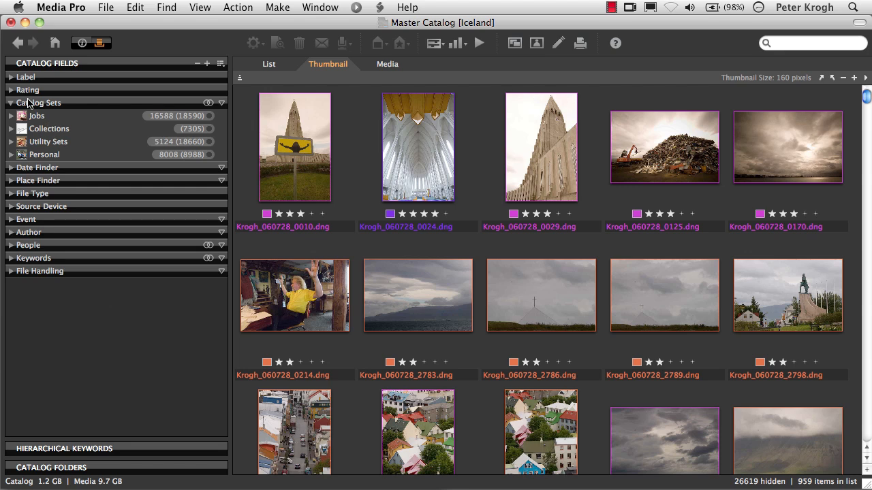
click(11, 116)
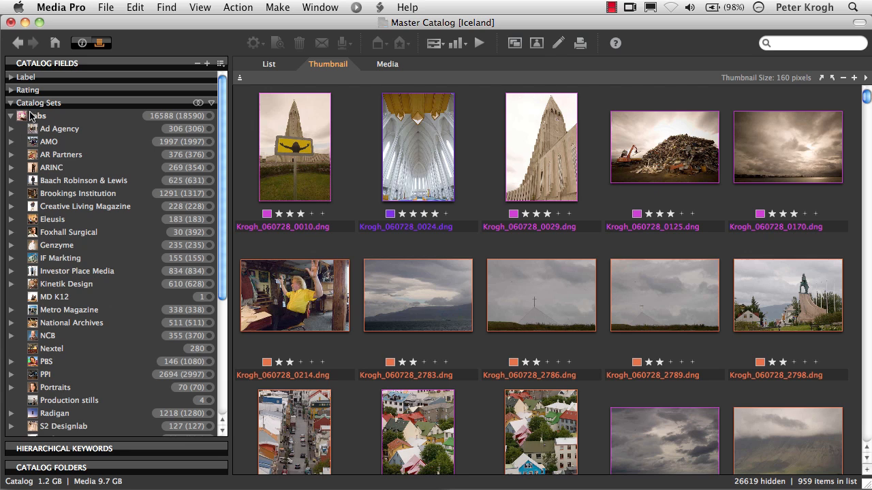
mouse_move(28, 120)
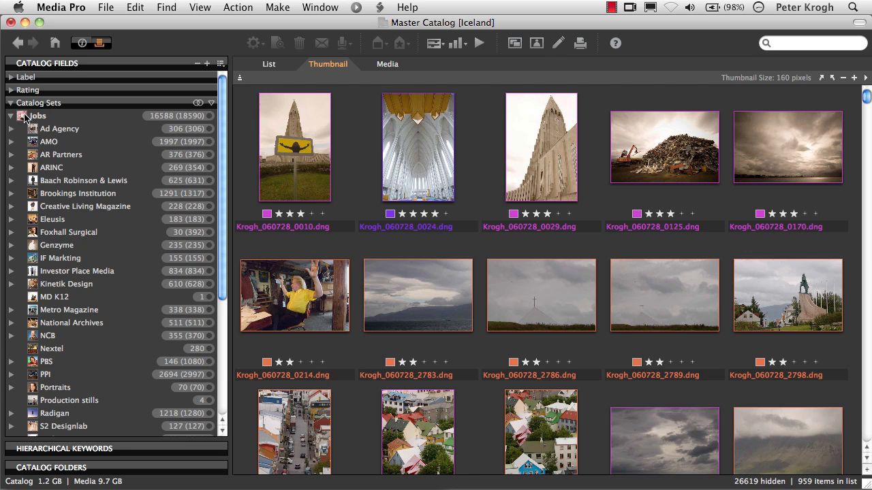
click(37, 115)
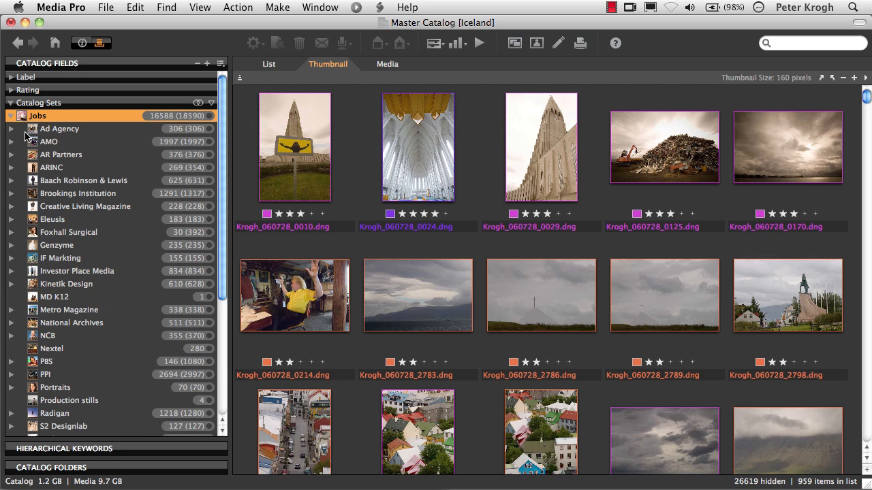
mouse_move(75, 221)
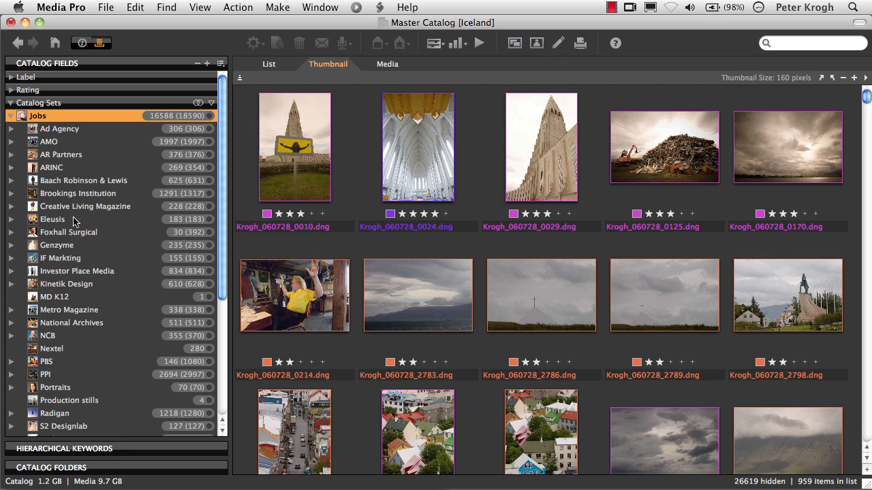
Under the Radigan client, collapse Fannie Mae and select the Maestro job
scroll(down, 3)
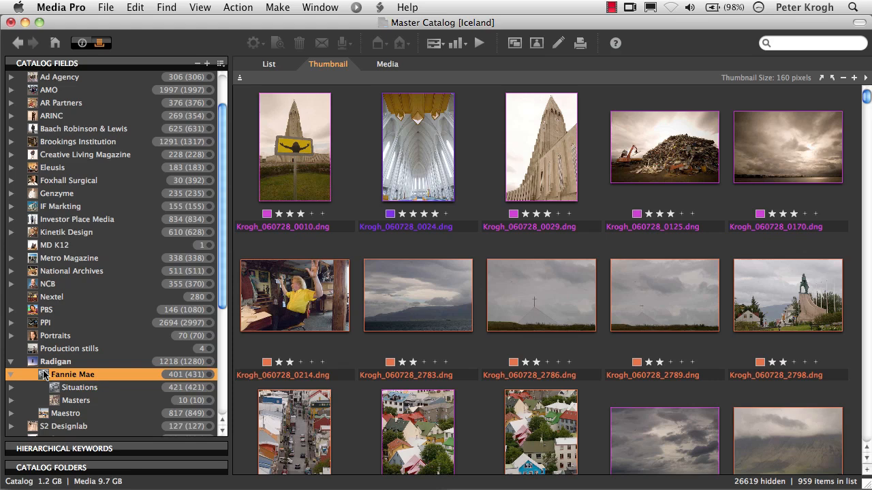
click(43, 375)
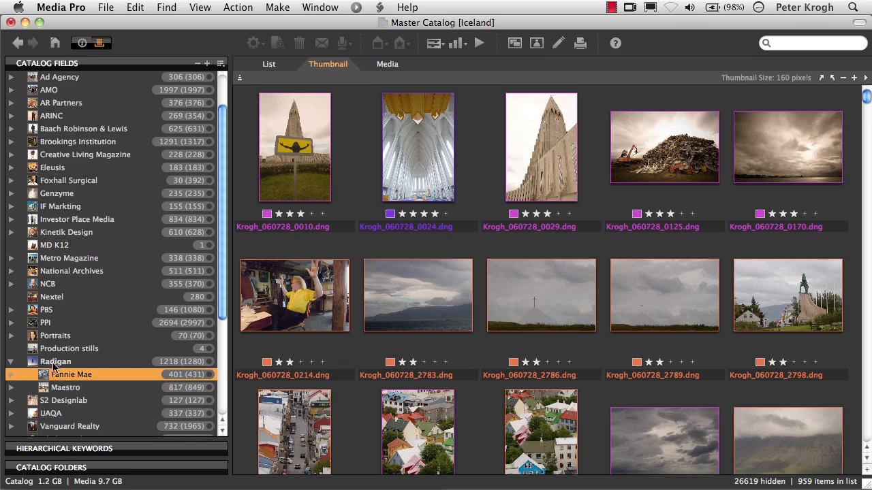
click(65, 387)
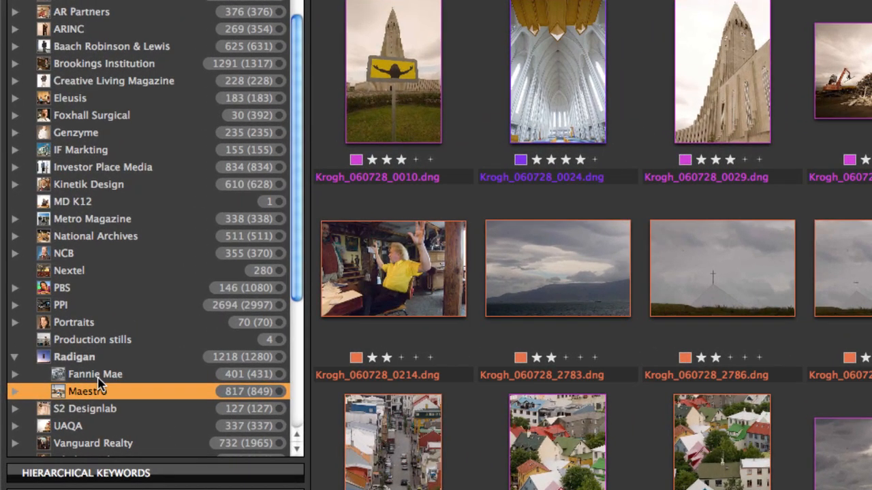
mouse_move(15, 395)
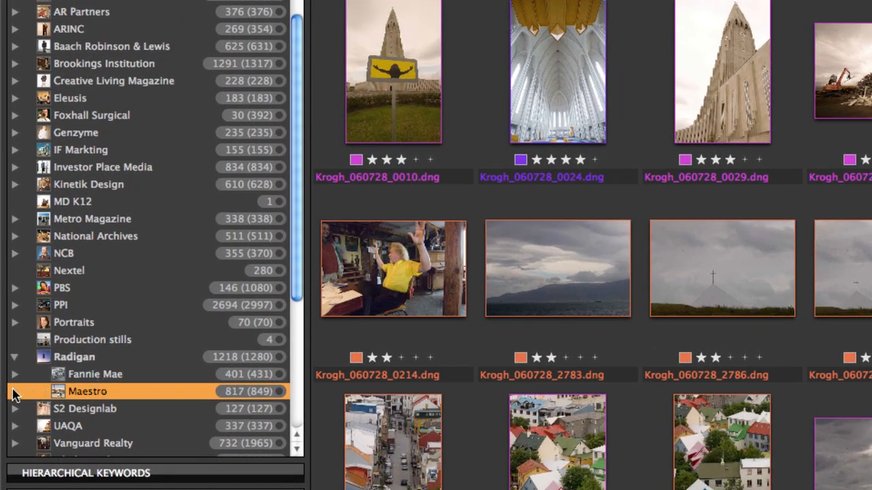
Expand Maestro's Situations sets and view the Business People Walking photos
click(14, 391)
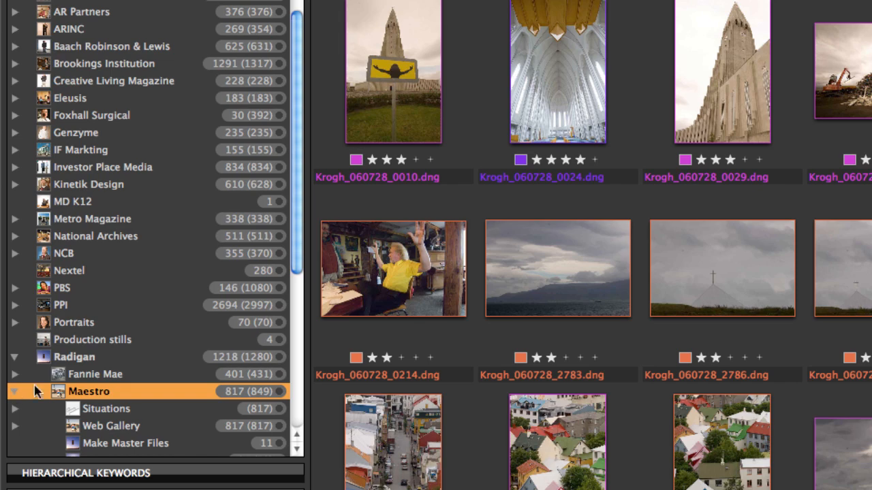
click(13, 409)
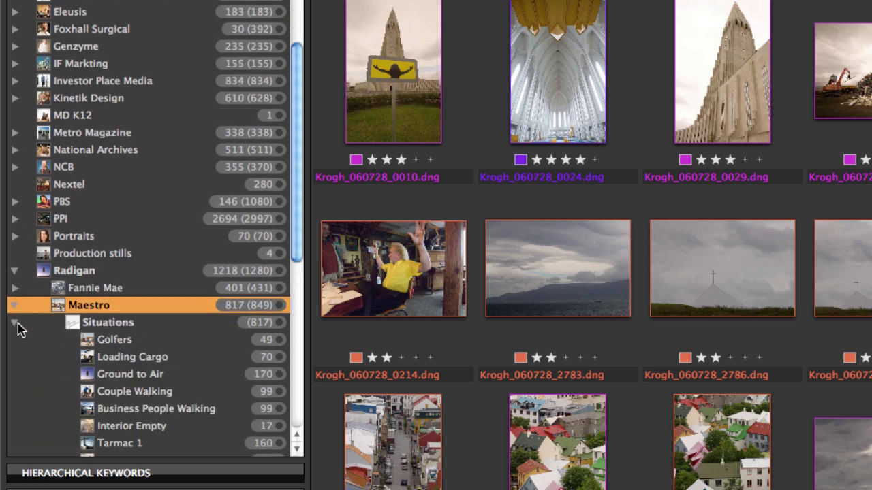
scroll(down, 3)
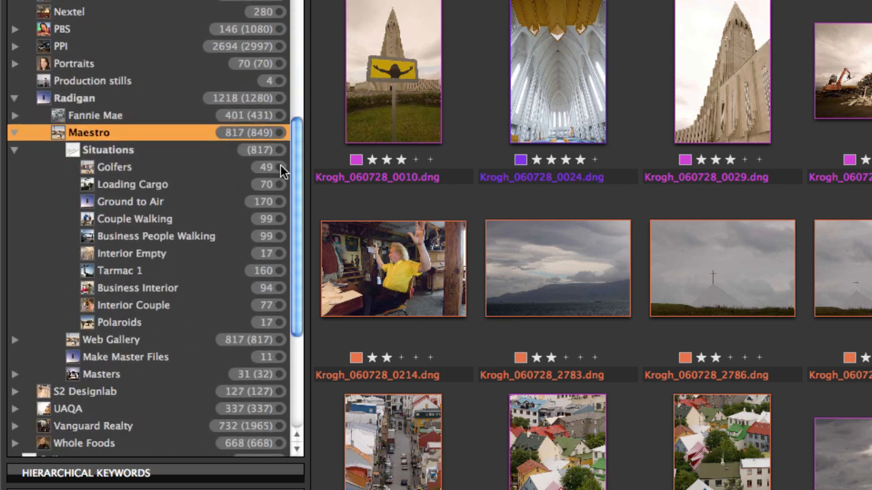
click(131, 201)
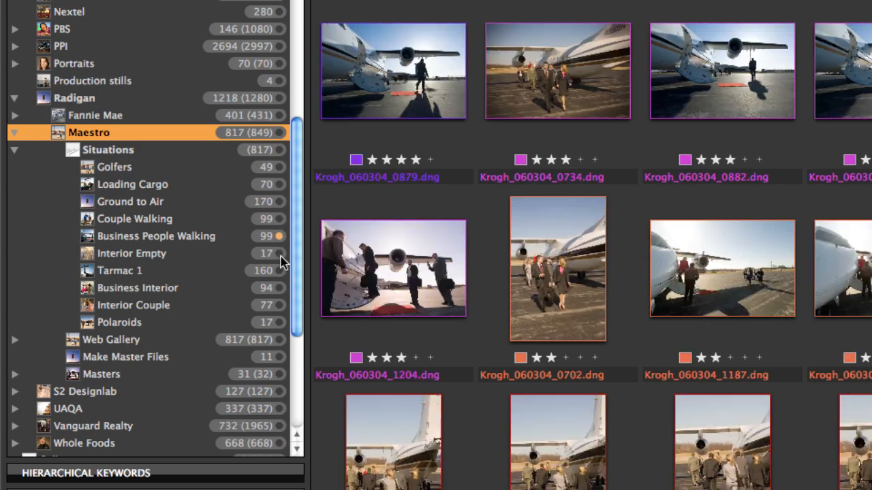
scroll(down, 3)
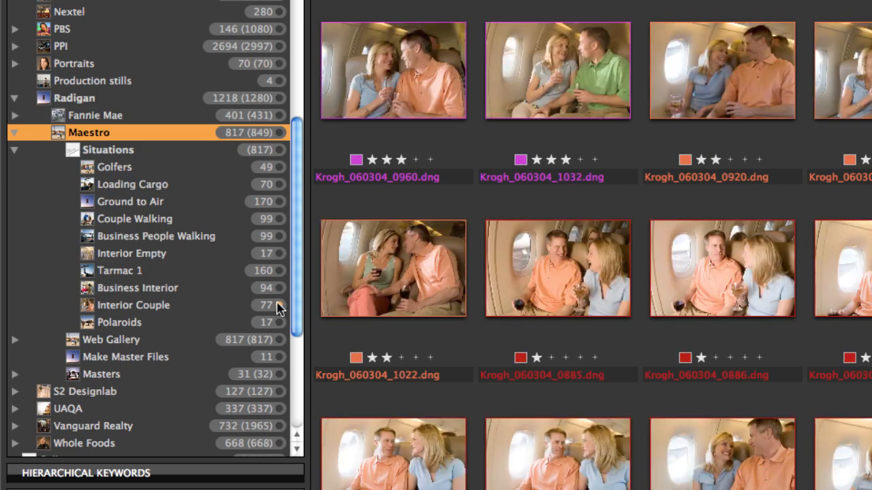
scroll(up, 3)
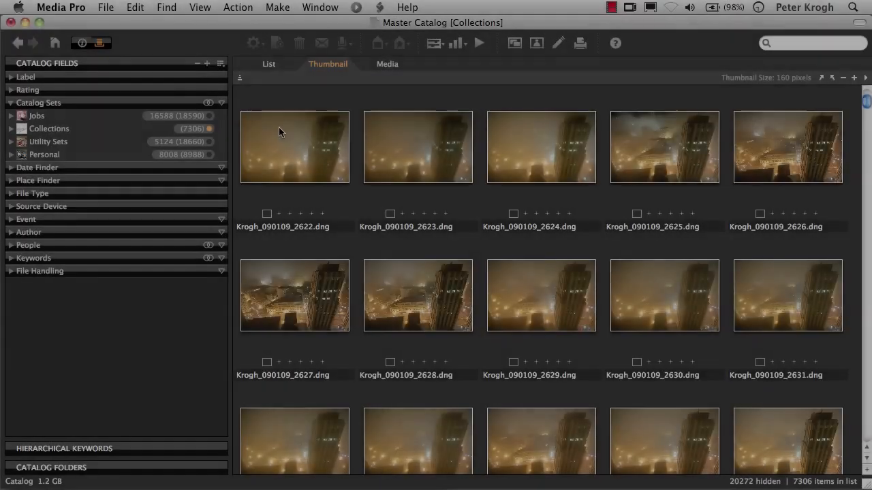
Expand Collections > Portfolio Search 110514 and tuck the Earlier Searches group away
click(11, 128)
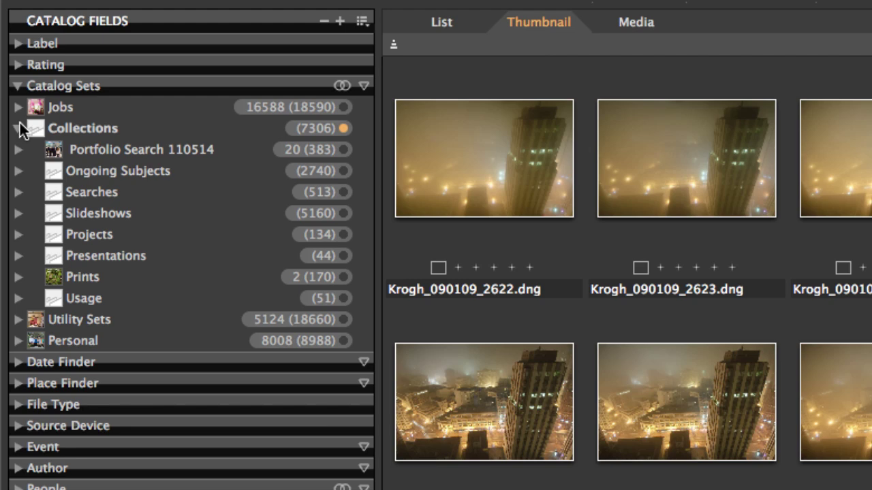
click(20, 148)
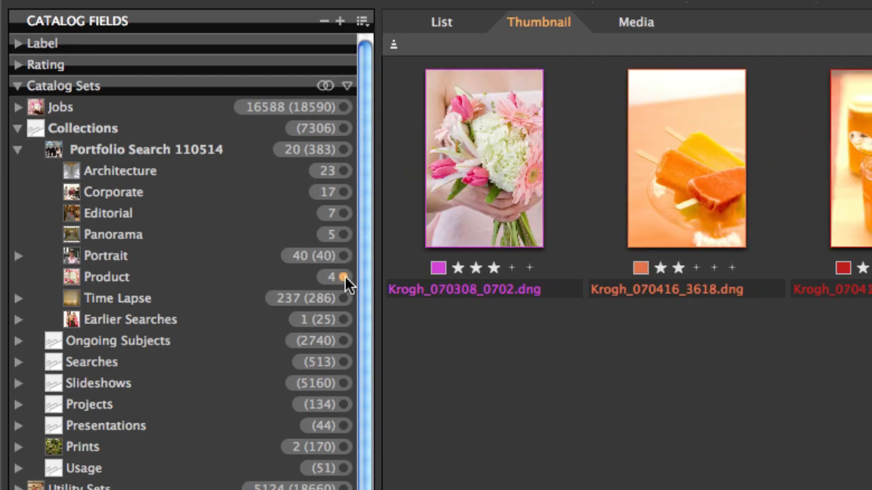
mouse_move(295, 244)
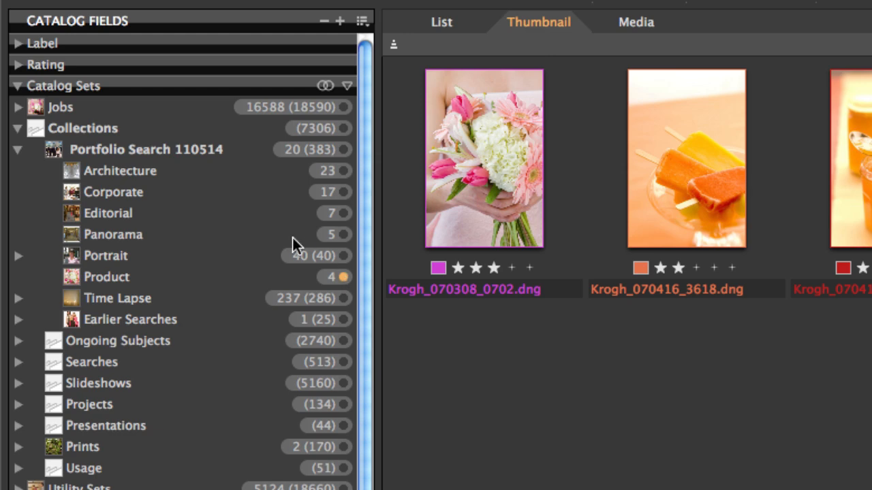
click(19, 318)
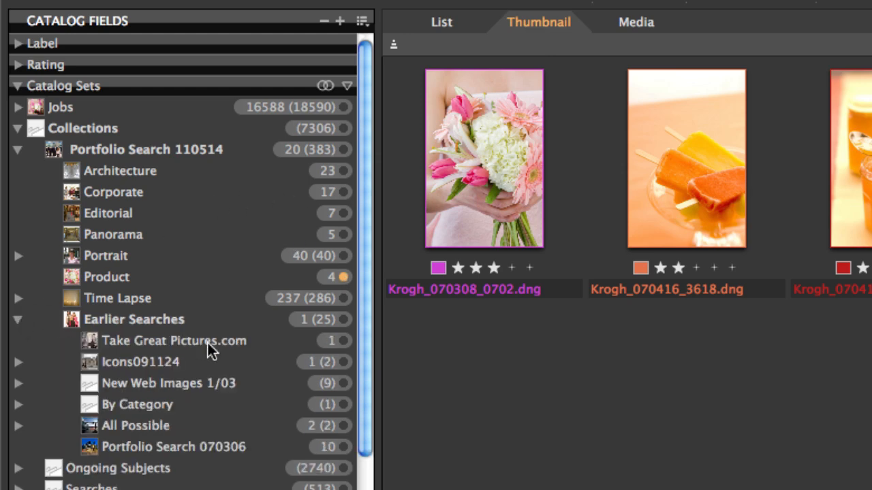
mouse_move(81, 460)
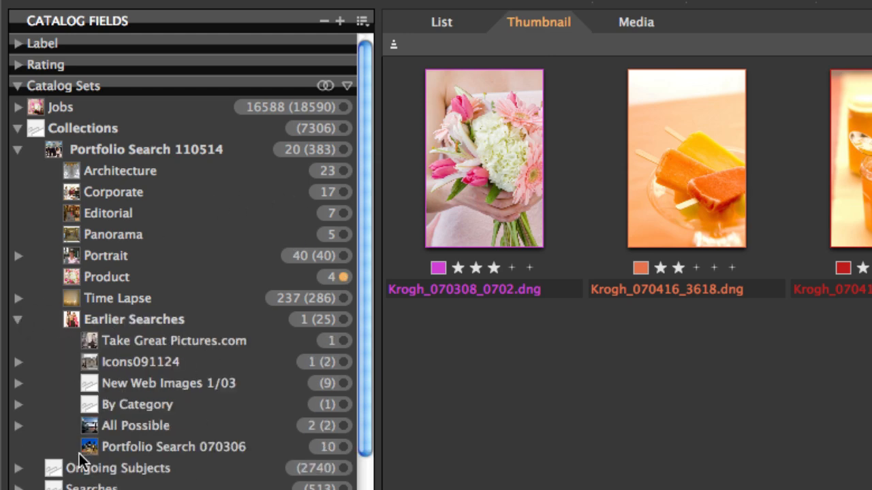
mouse_move(68, 325)
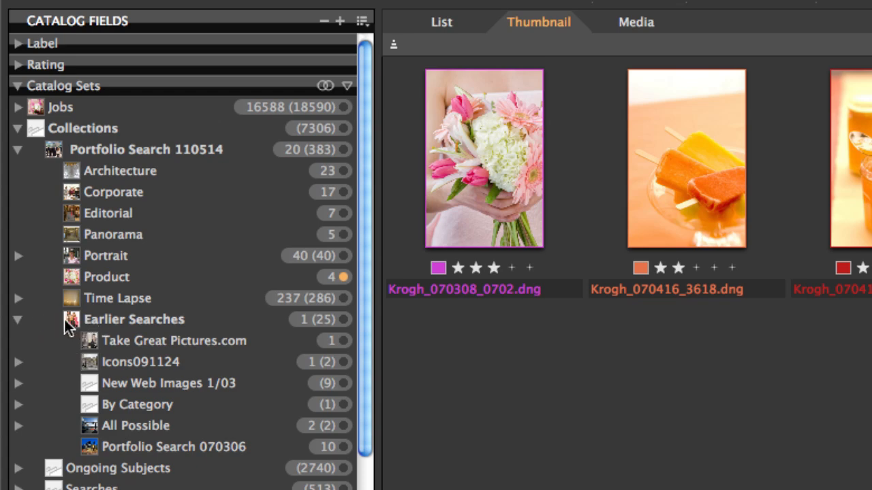
click(17, 319)
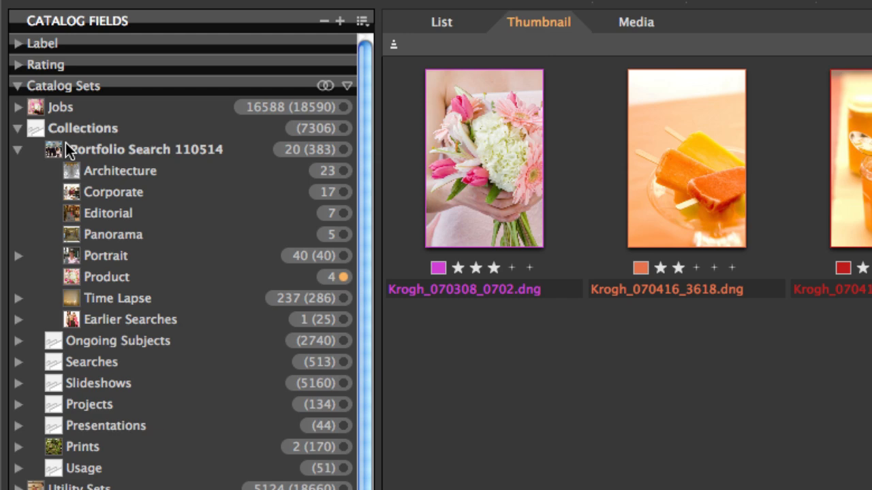
mouse_move(341, 155)
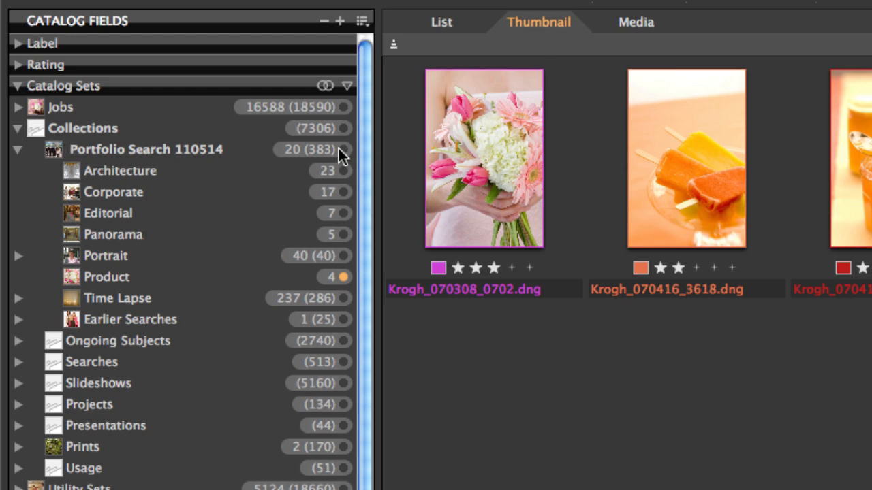
mouse_move(150, 134)
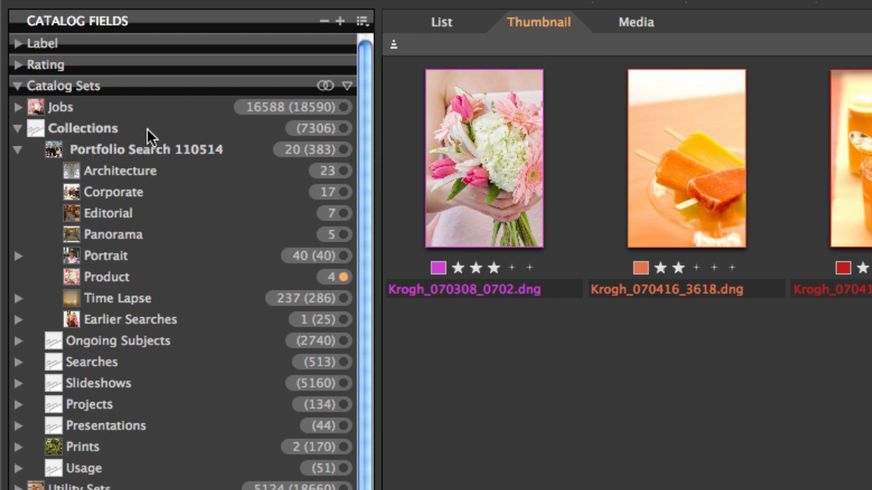
mouse_move(201, 163)
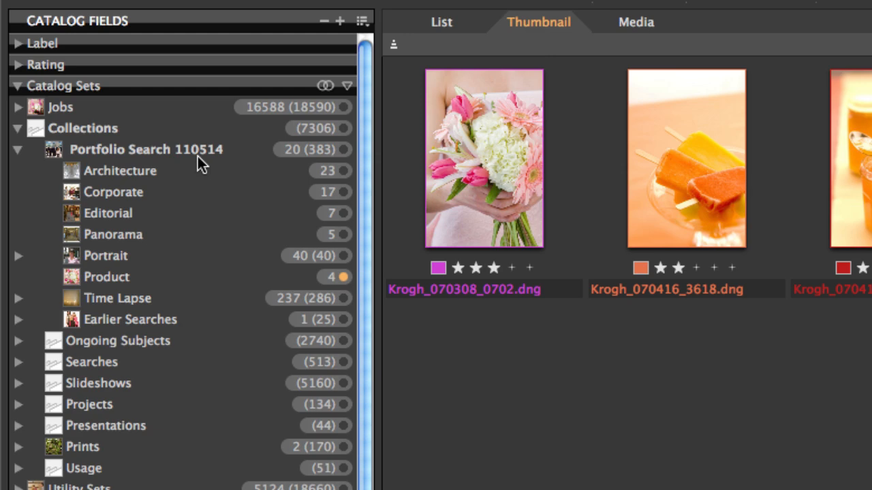
View the Editorial collection, then the 23 images of the Architecture collection
click(120, 171)
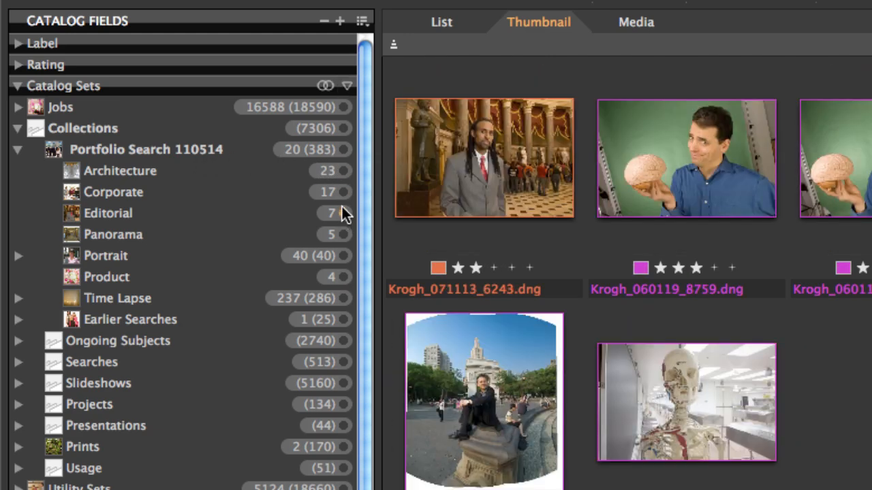
click(120, 170)
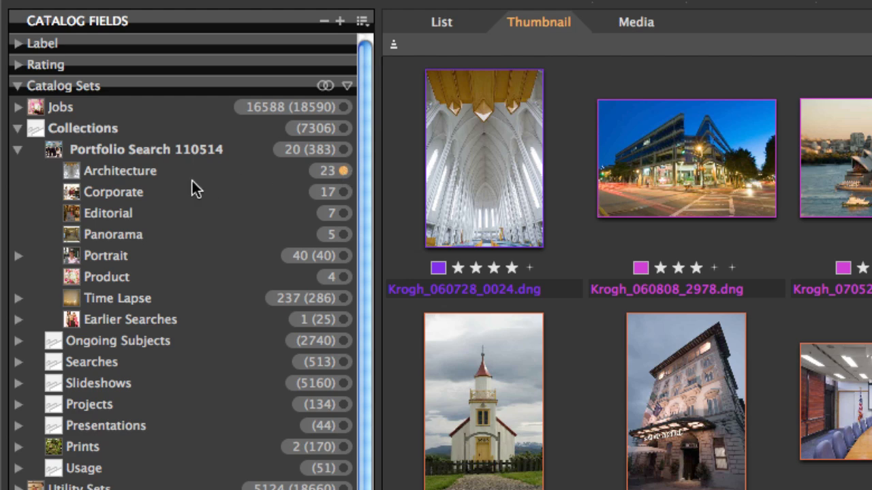
mouse_move(144, 177)
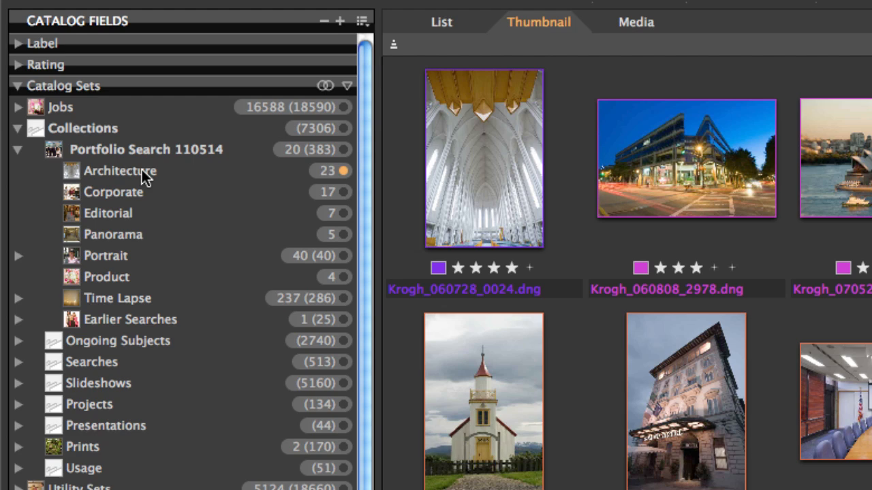
Add a sub-term named 'Add to Web site 110514' under the Architecture collection
right_click(119, 172)
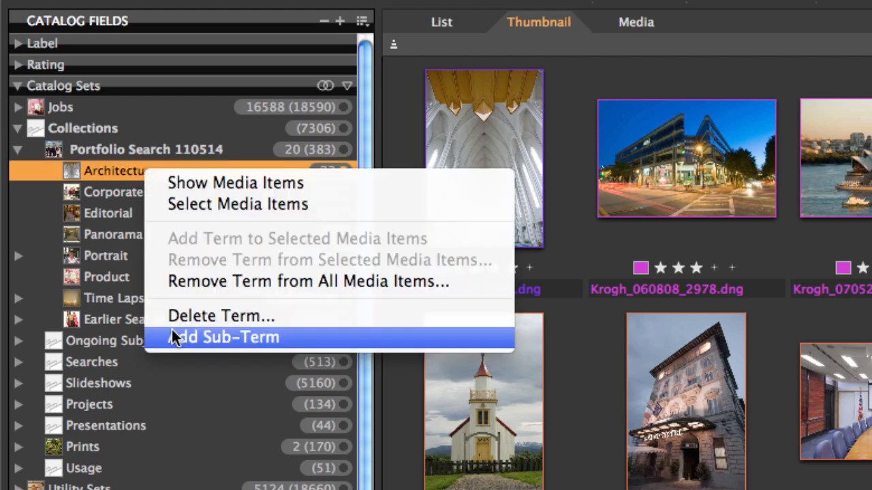
click(225, 338)
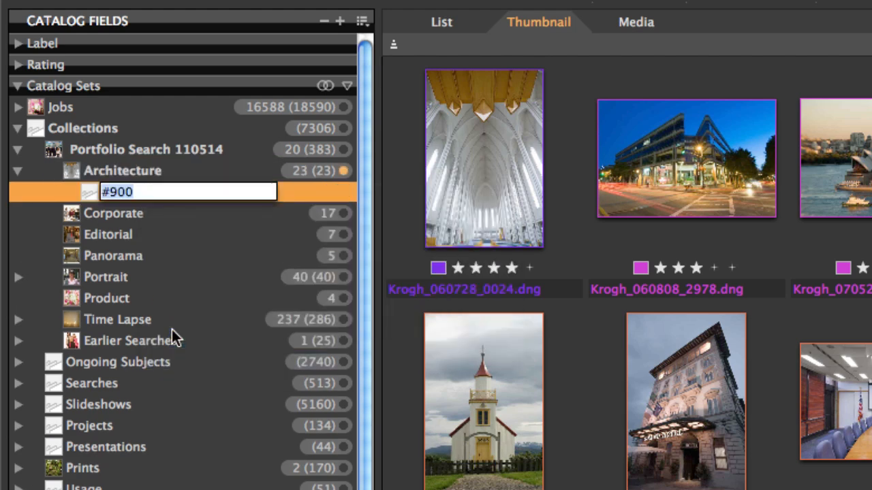
text(Add to)
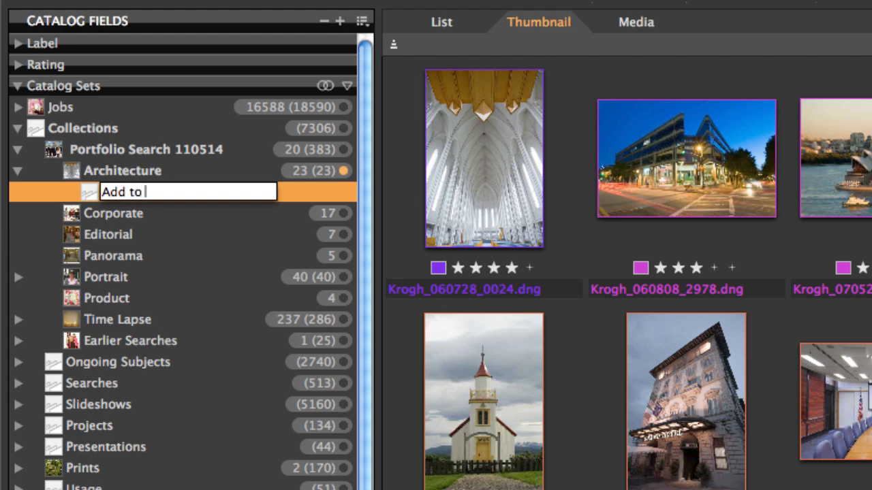
text(Web site)
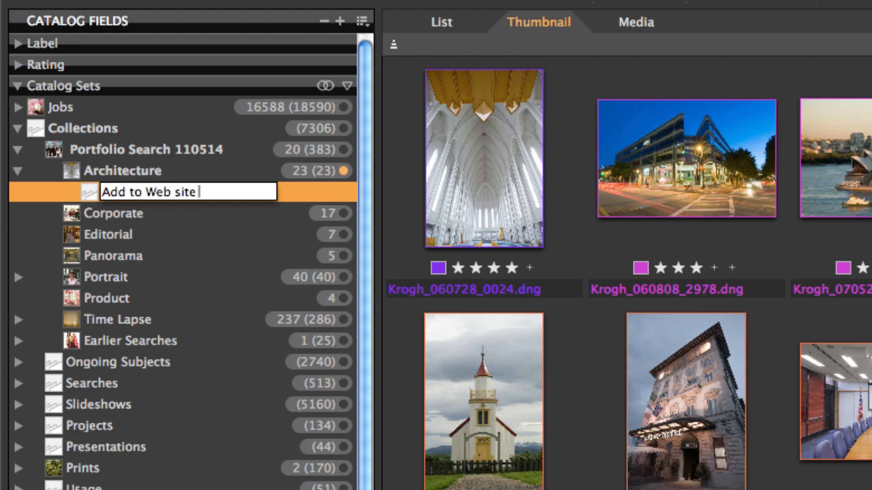
text(11051)
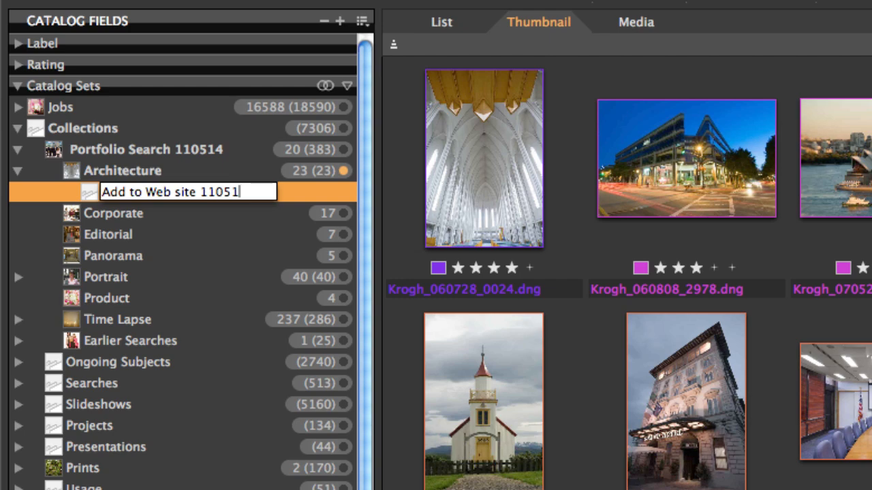
text(4)
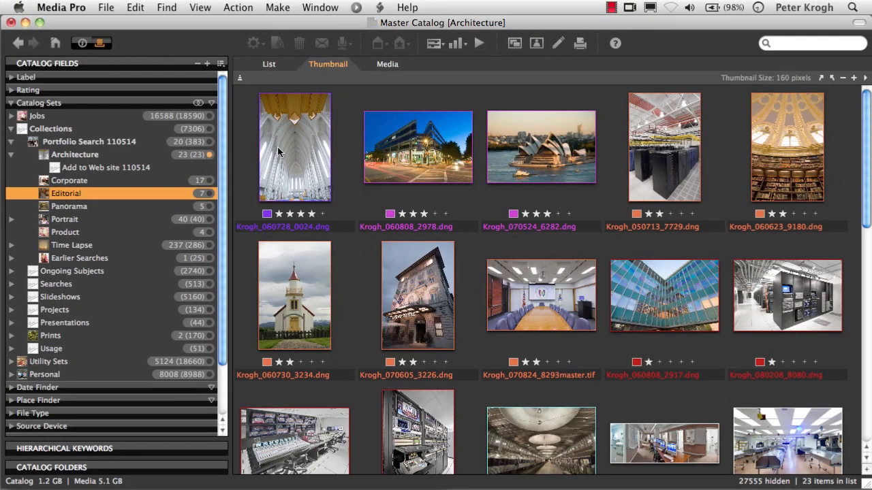
Assign four selected architecture images to 'Add to Web site 110514' and display the set
click(417, 147)
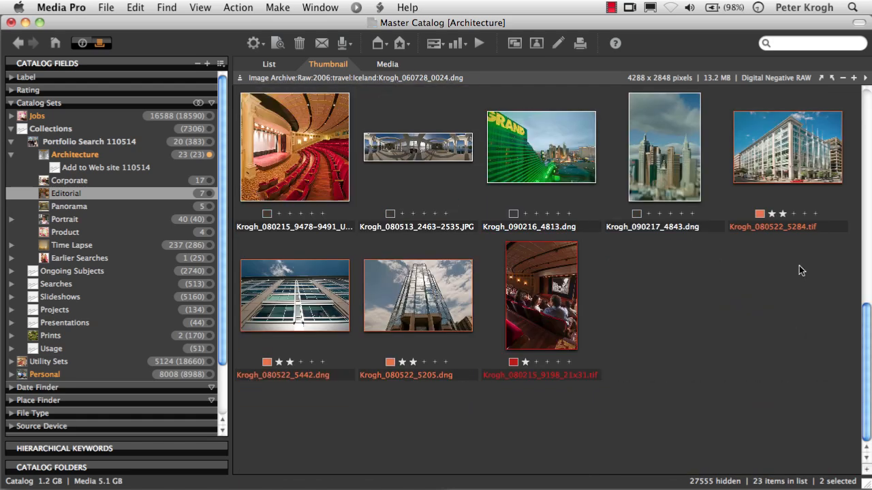
click(416, 147)
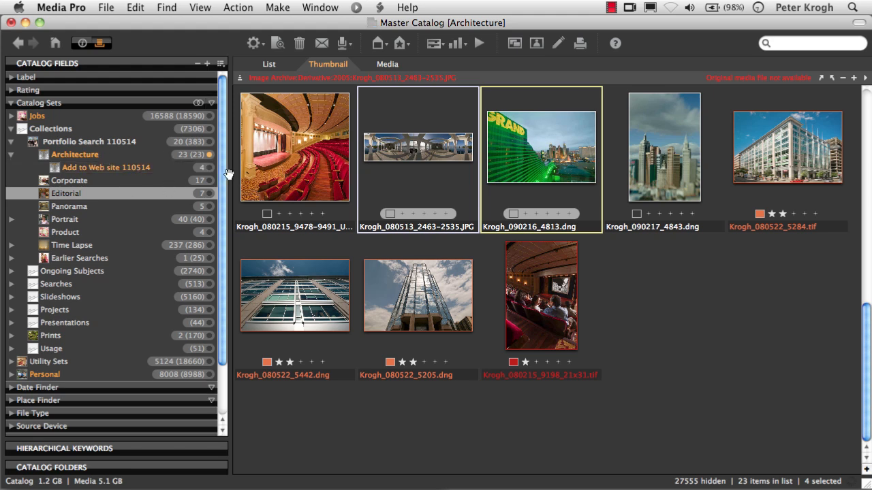
click(106, 168)
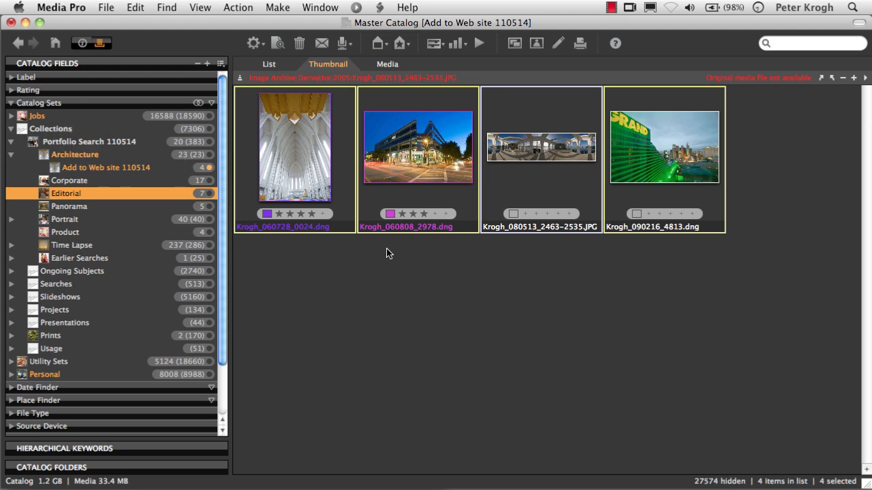
mouse_move(559, 282)
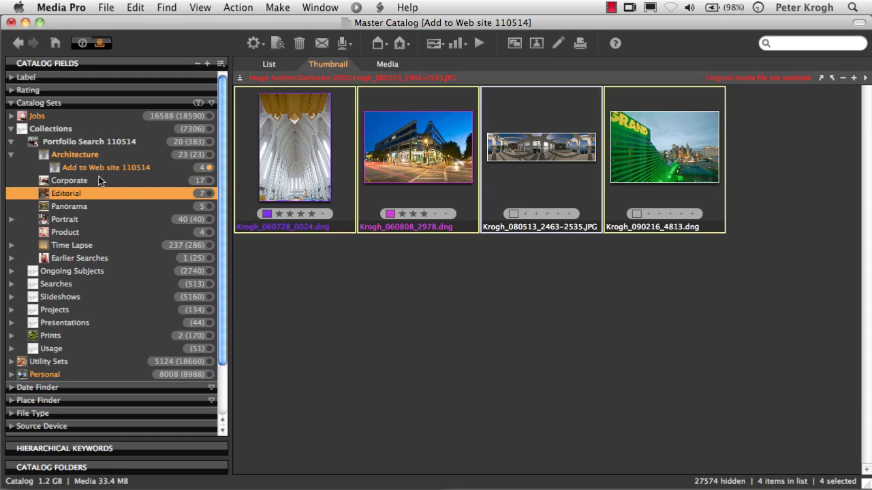
mouse_move(66, 267)
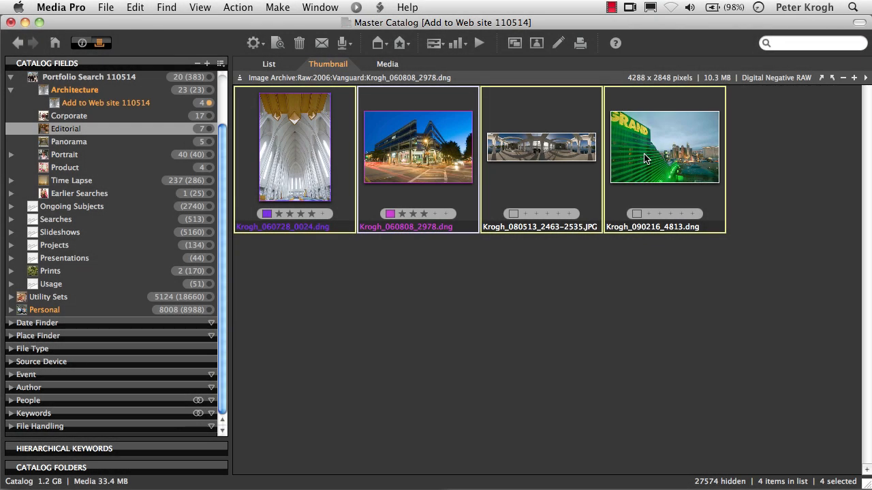
mouse_move(361, 160)
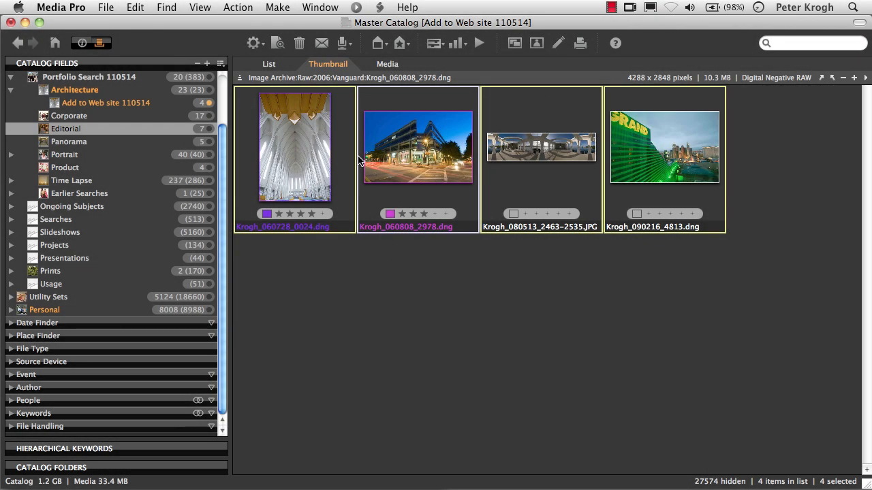
Browse the Make and Action menus for output choices on the selected web-set images
click(277, 8)
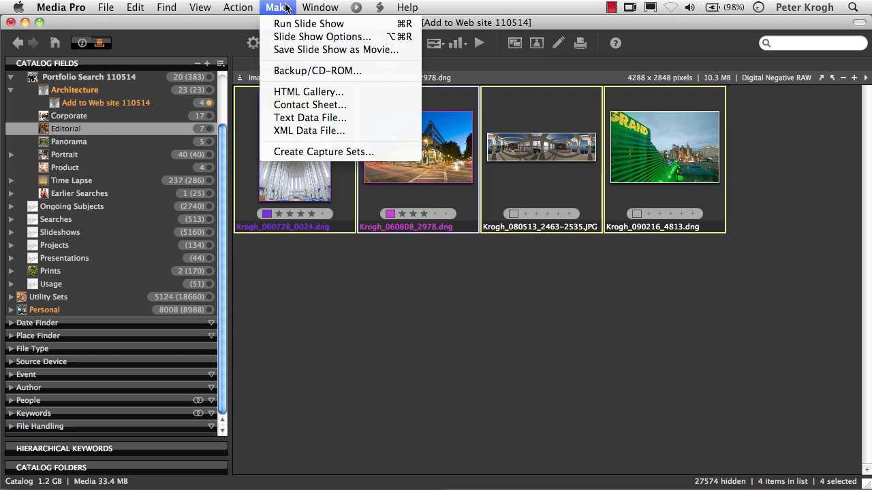
mouse_move(308, 92)
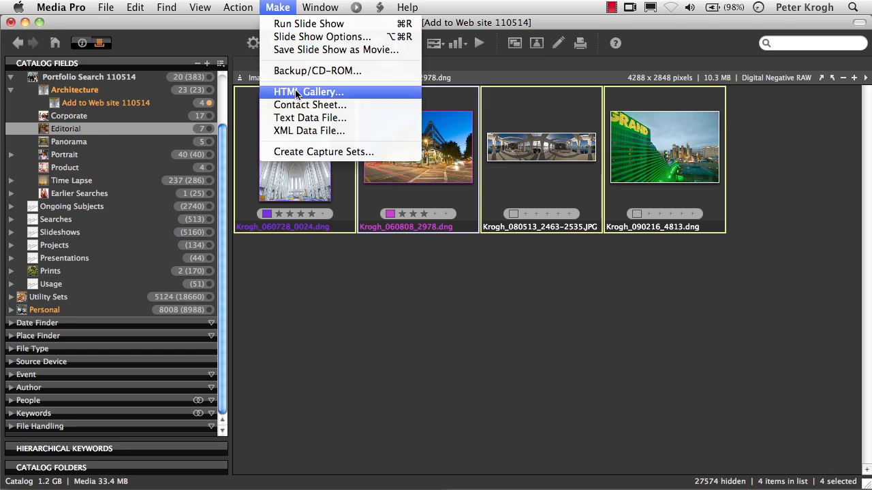
mouse_move(308, 23)
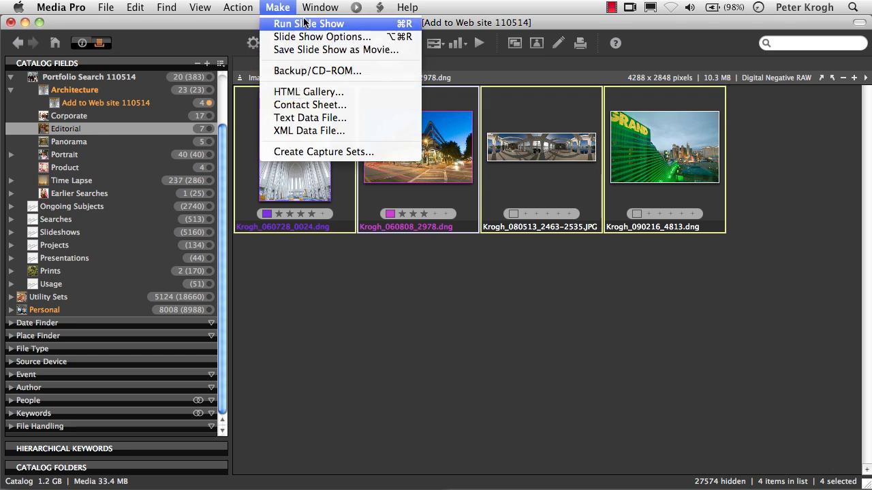
click(237, 9)
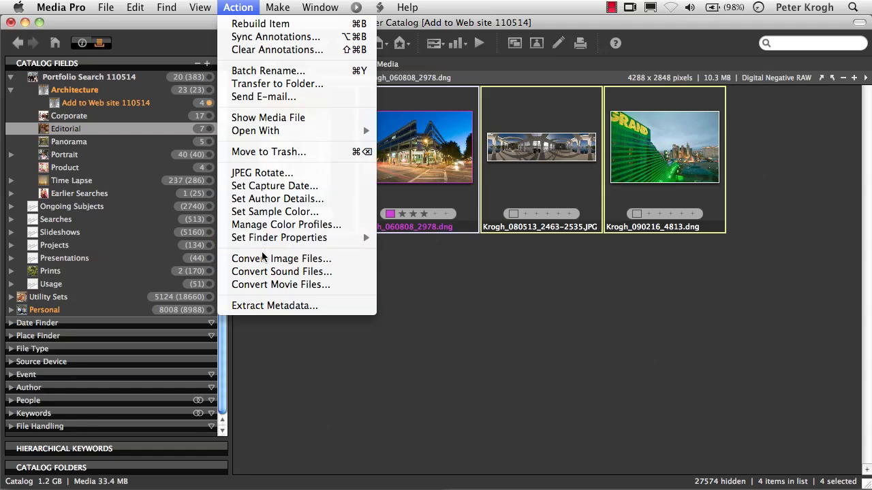
mouse_move(497, 292)
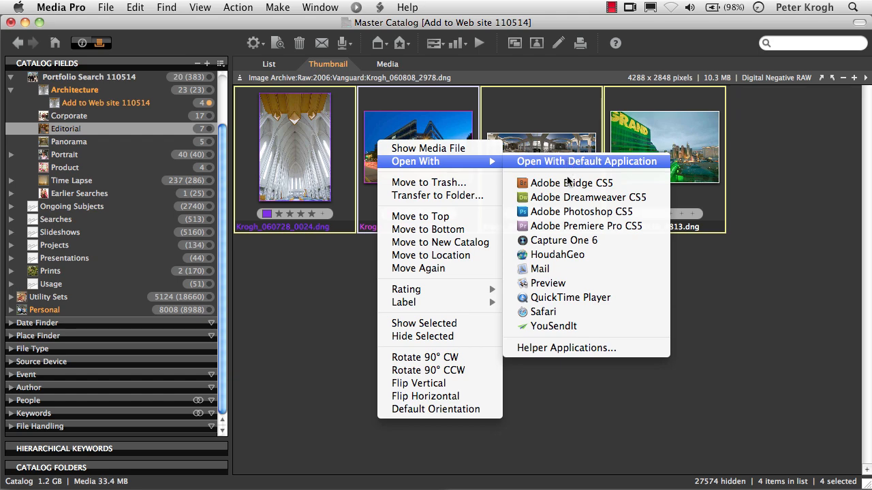
mouse_move(563, 240)
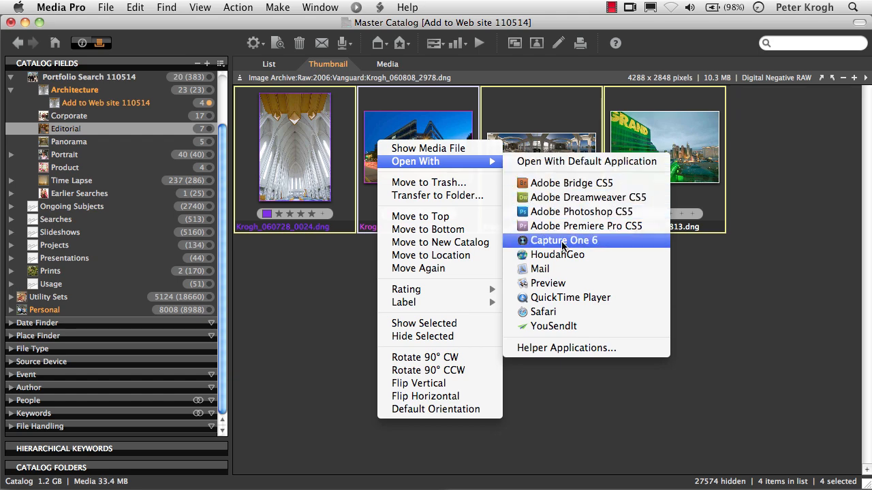